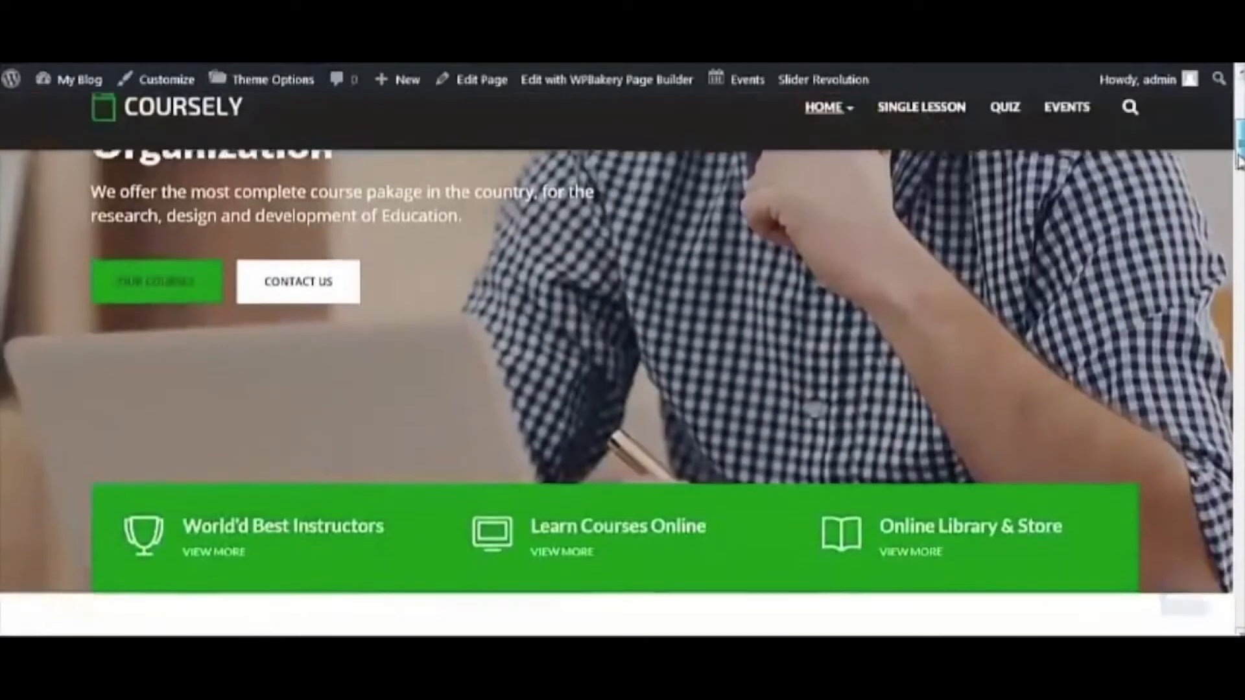
# Step: Scroll through the popular courses, then browse the shop's discounted products
pyautogui.scroll(-3)
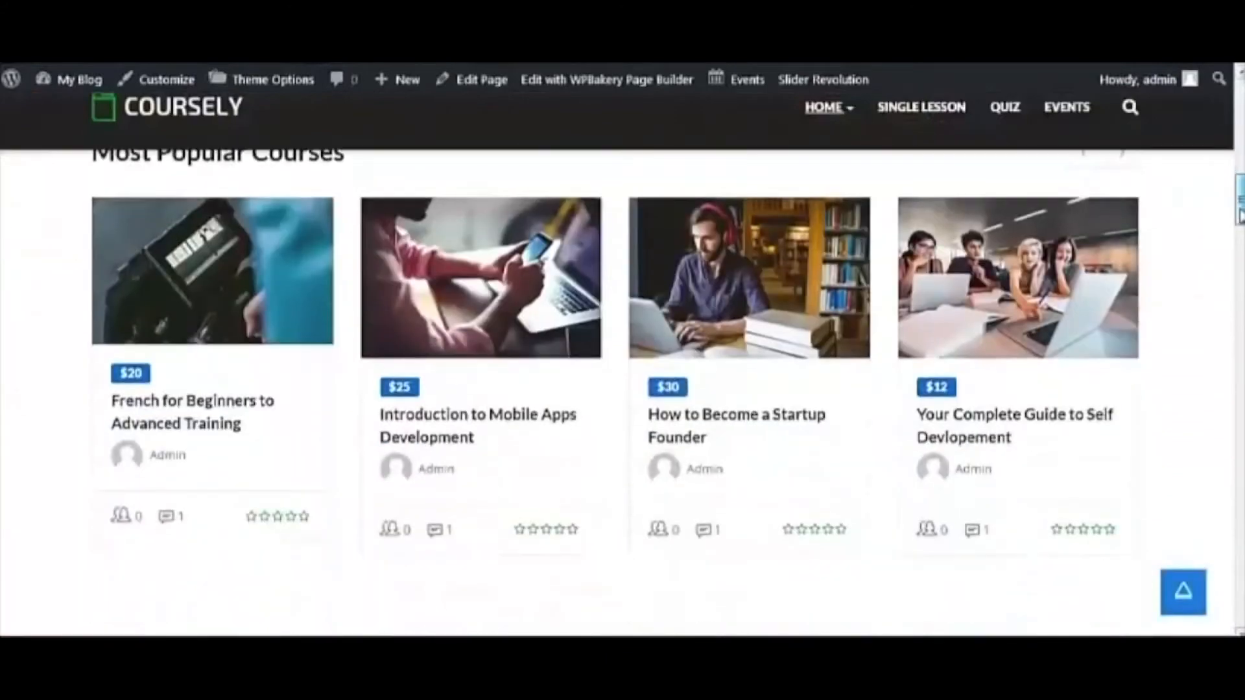
pyautogui.scroll(-3)
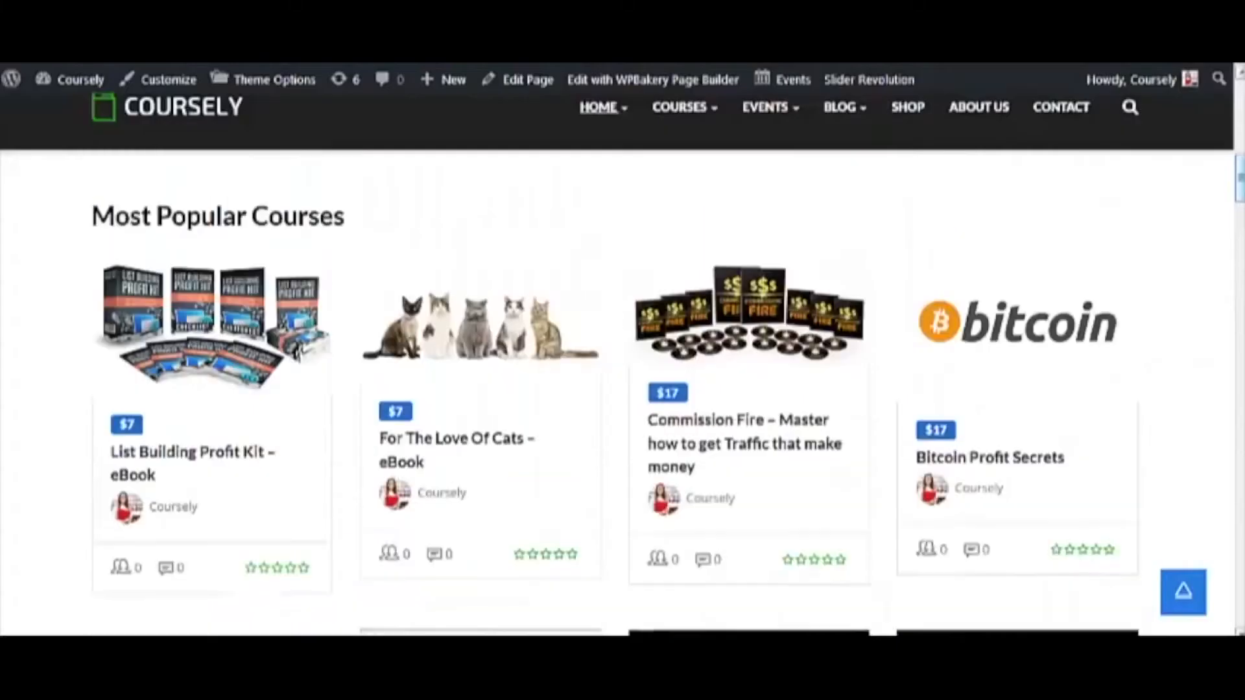
pyautogui.scroll(-3)
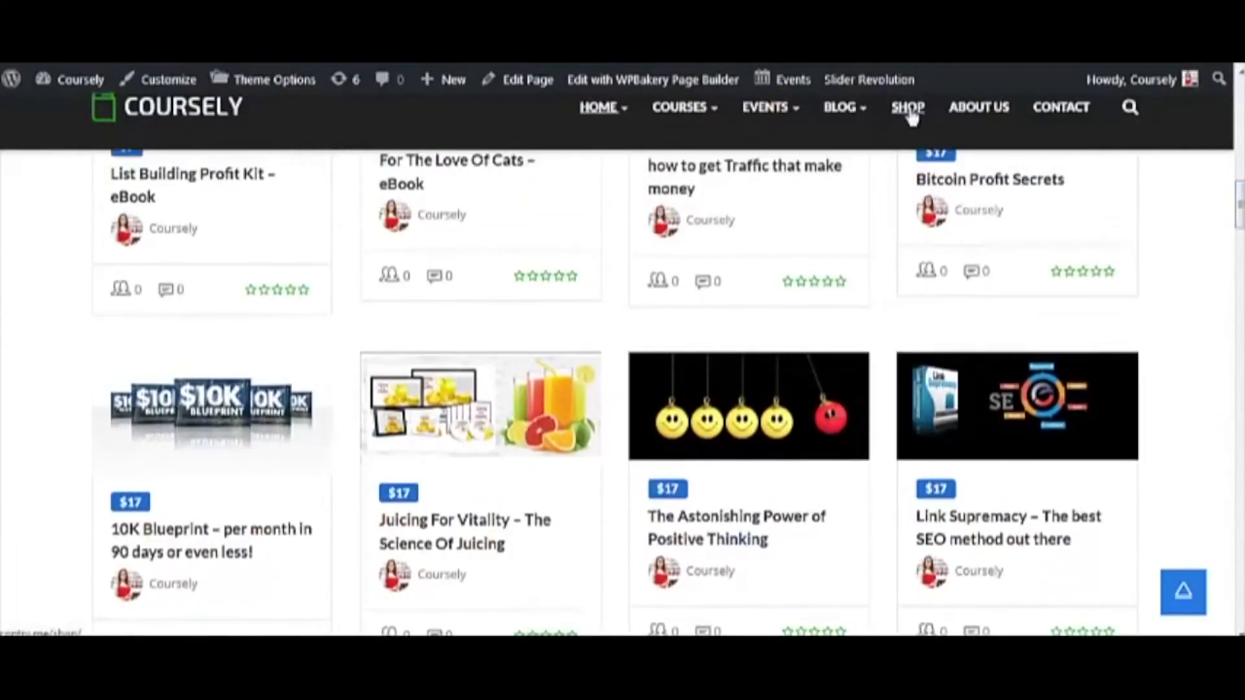
pyautogui.click(907, 107)
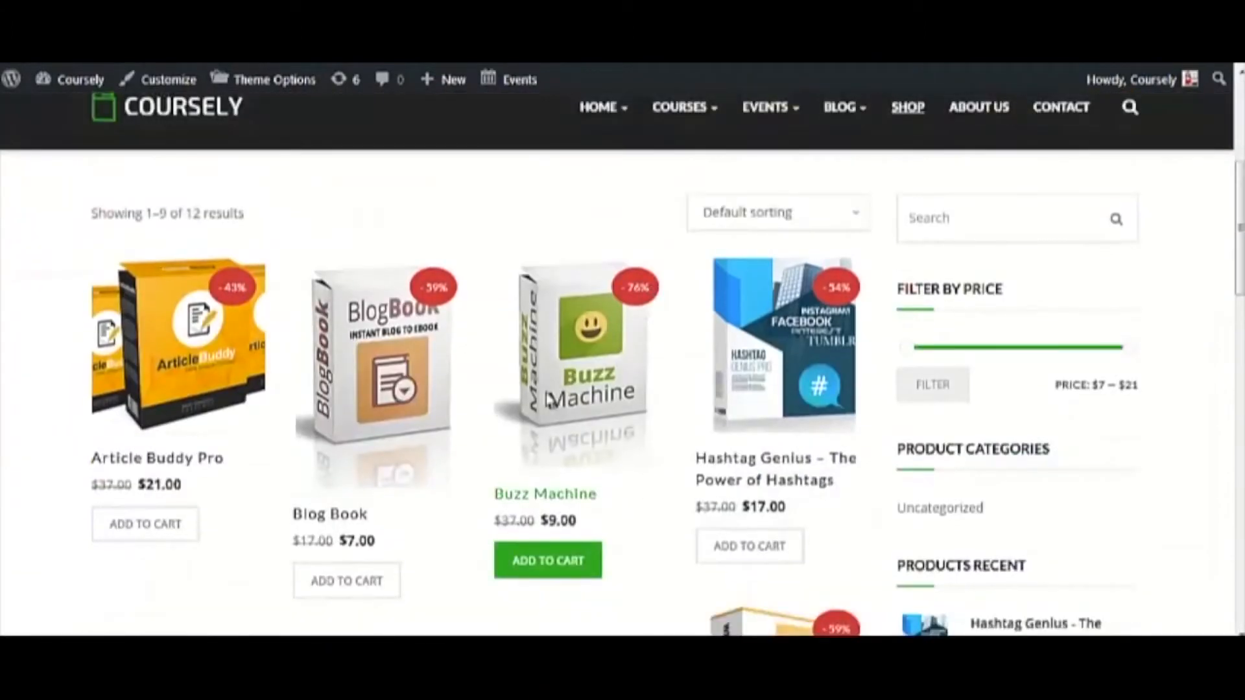
pyautogui.scroll(-3)
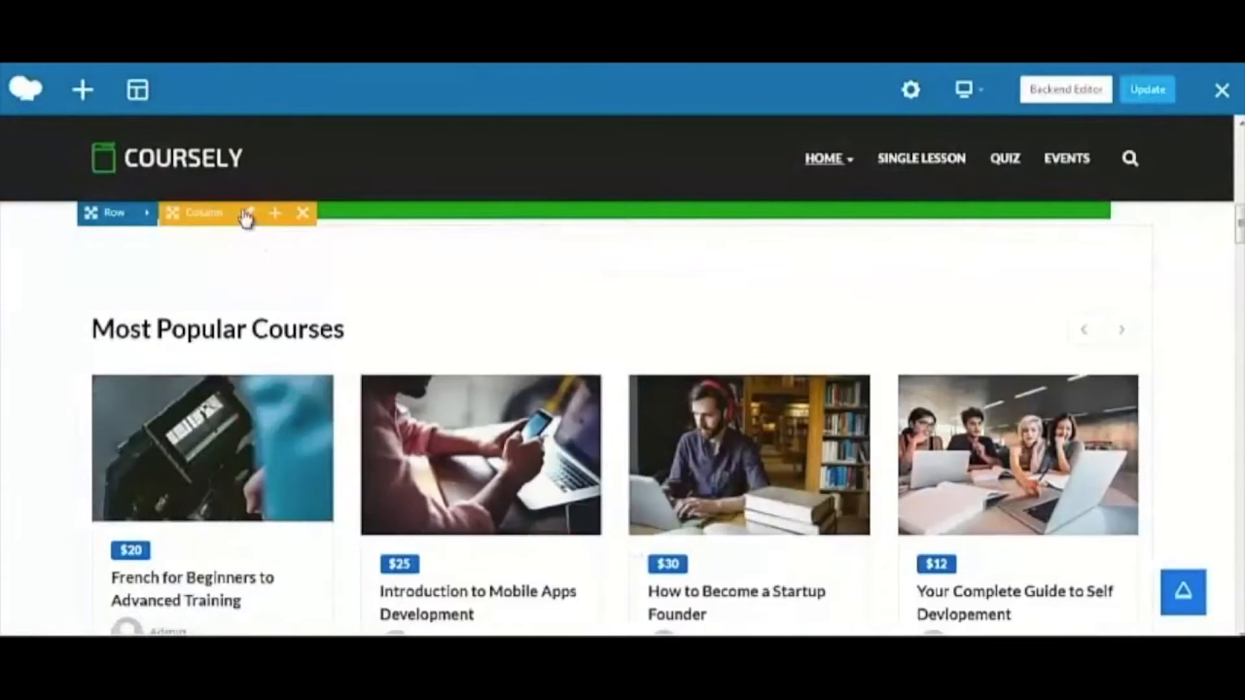
# Step: Give the courses column a yellow background, save it and remove the countdown banner
pyautogui.click(246, 213)
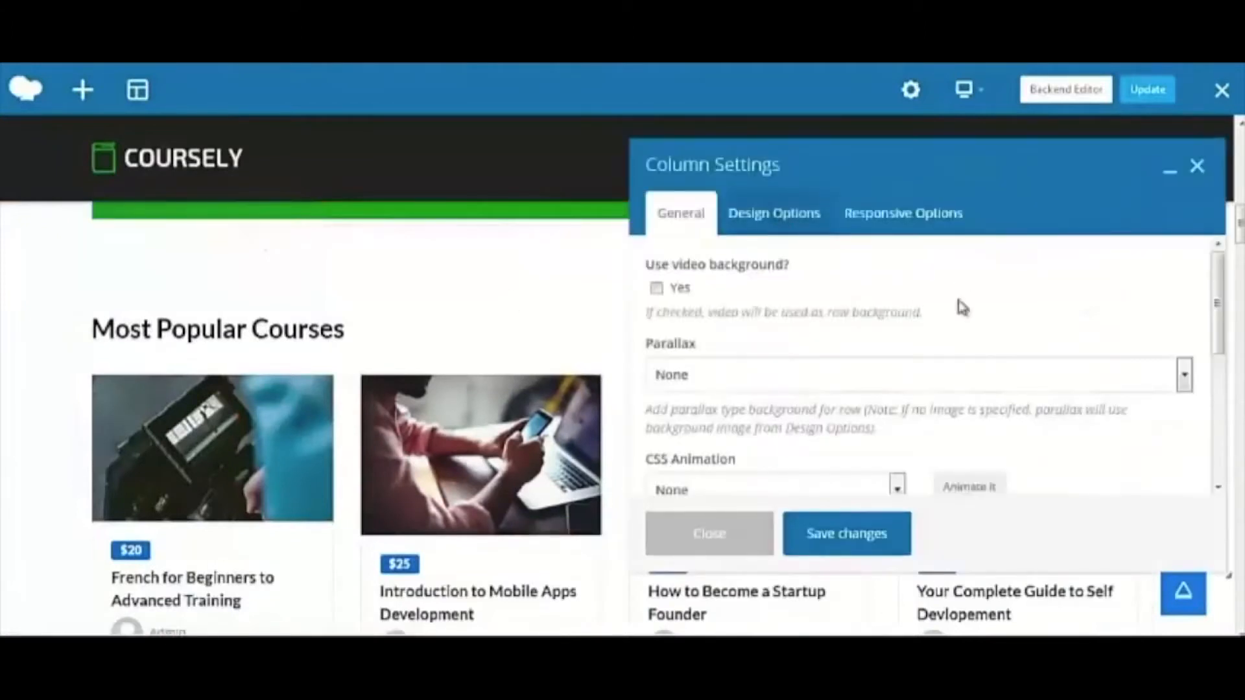
pyautogui.click(773, 212)
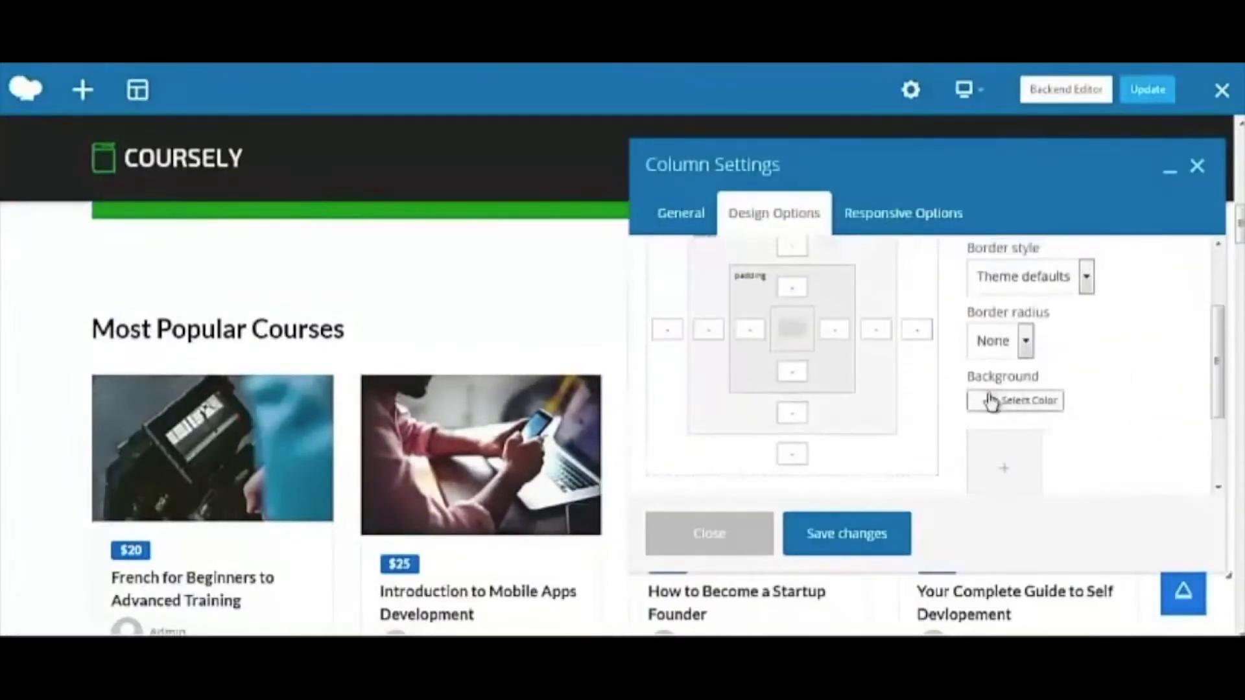
pyautogui.click(1016, 401)
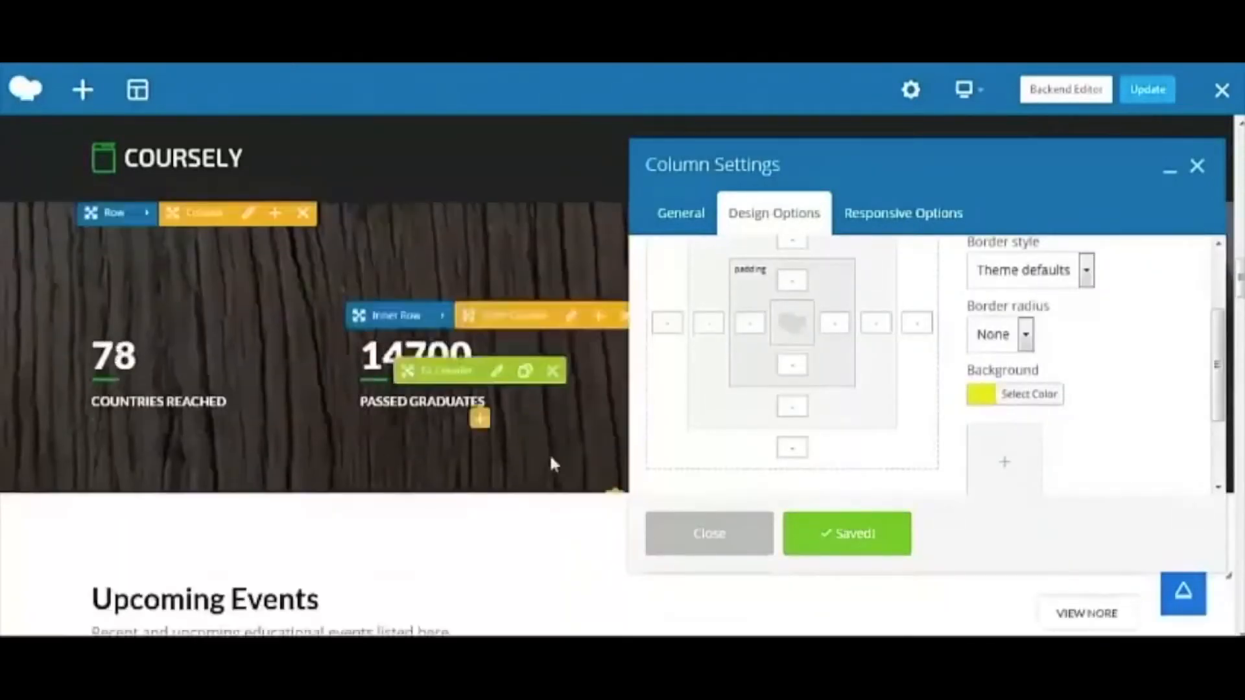
pyautogui.click(708, 533)
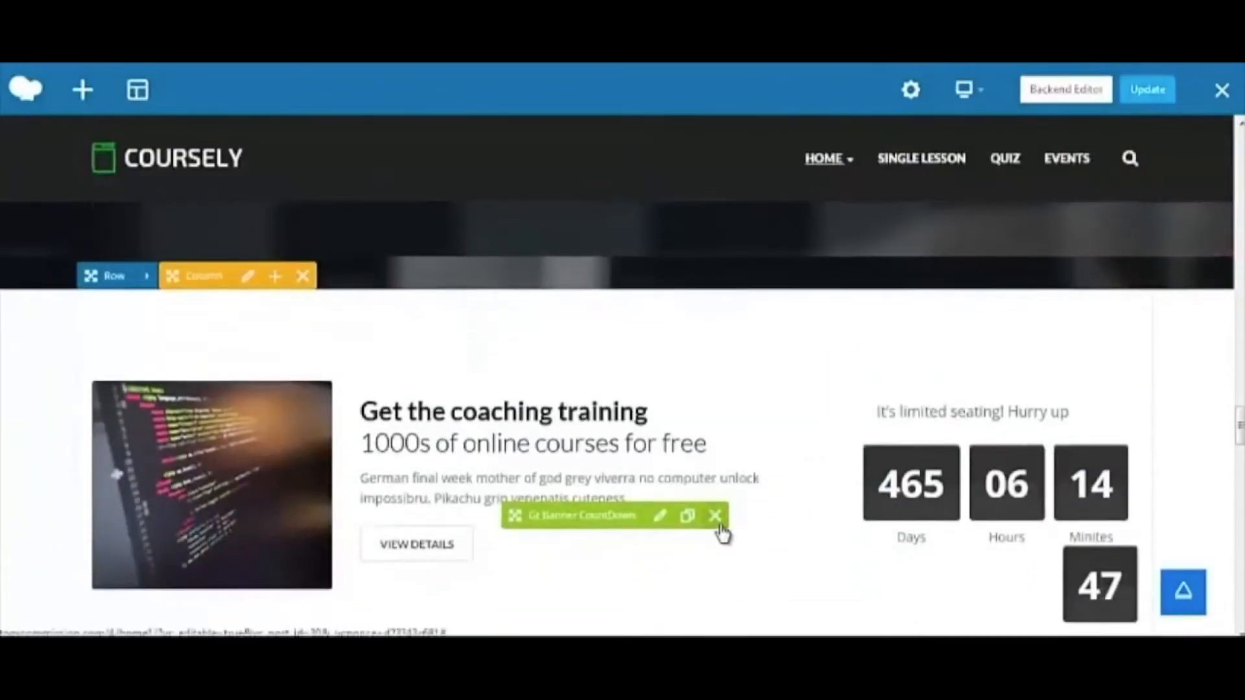
pyautogui.click(716, 515)
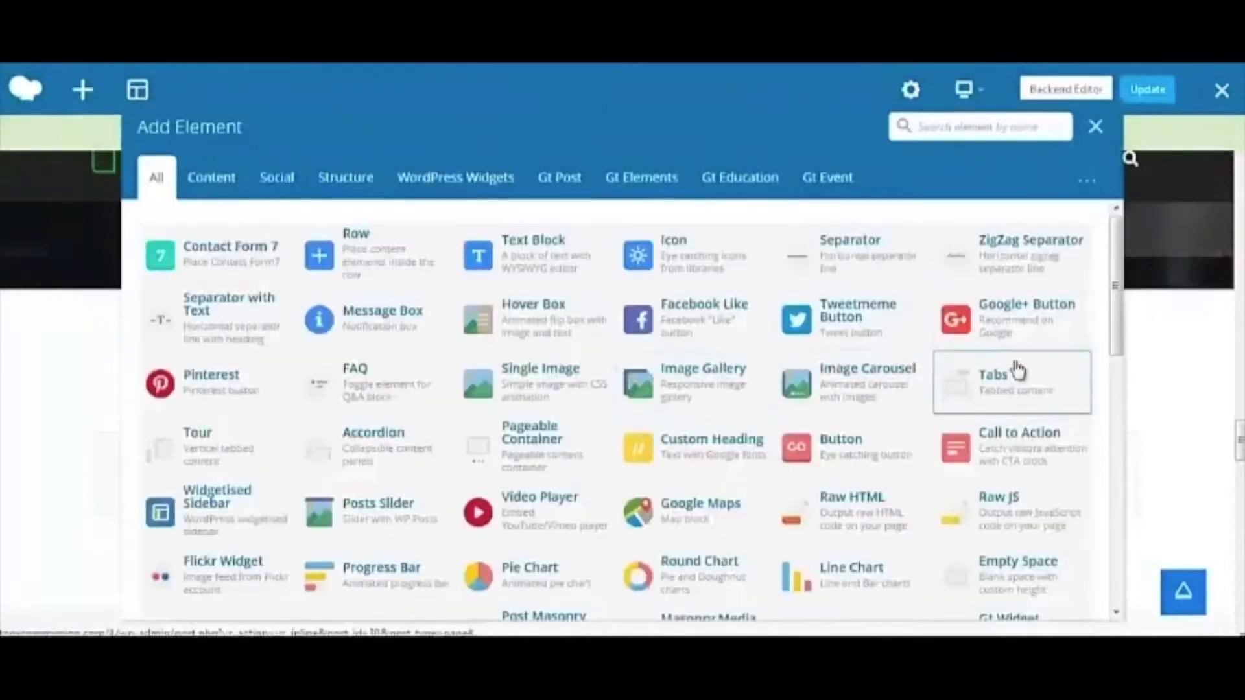
pyautogui.scroll(-3)
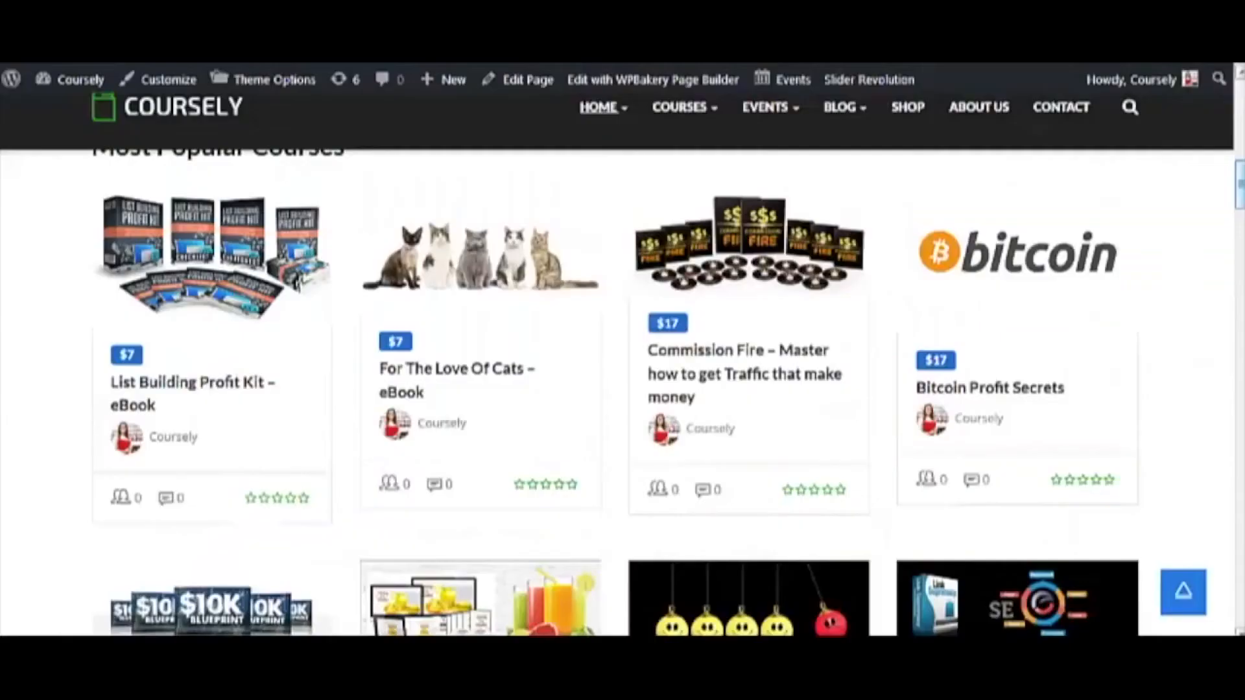
# Step: Browse the shop listing Article Buddy Pro, Blog Book and Buzz Machine at discount
pyautogui.scroll(-3)
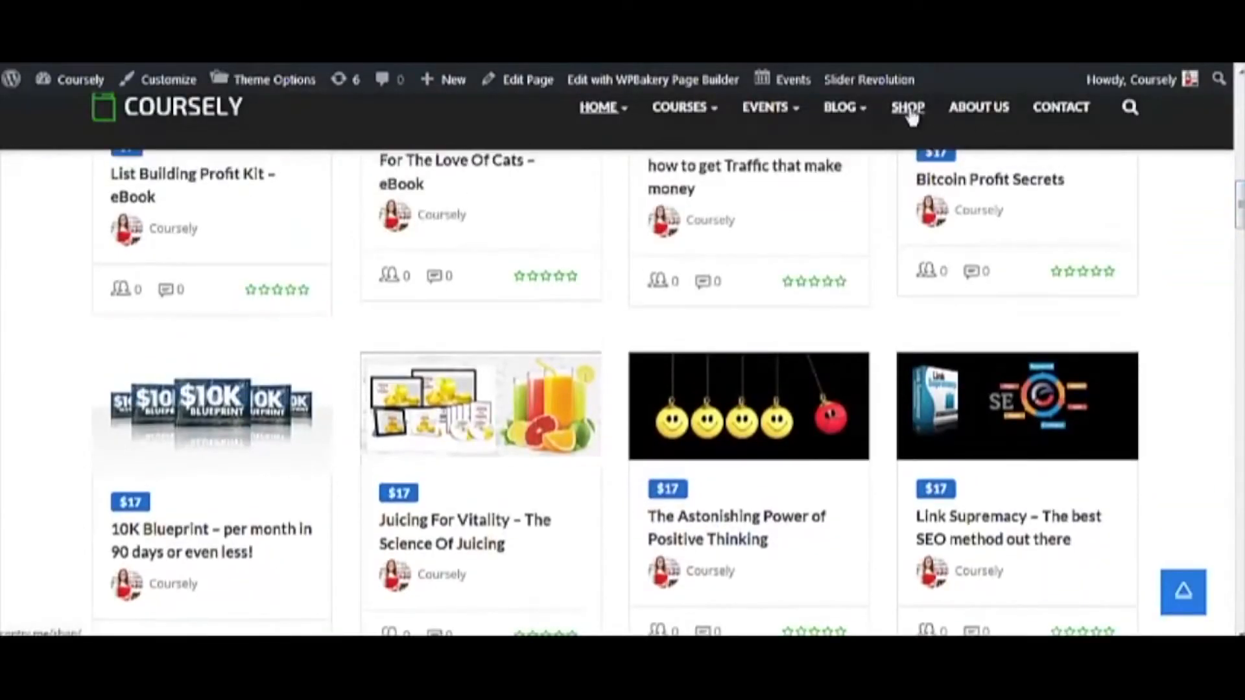
pyautogui.click(908, 108)
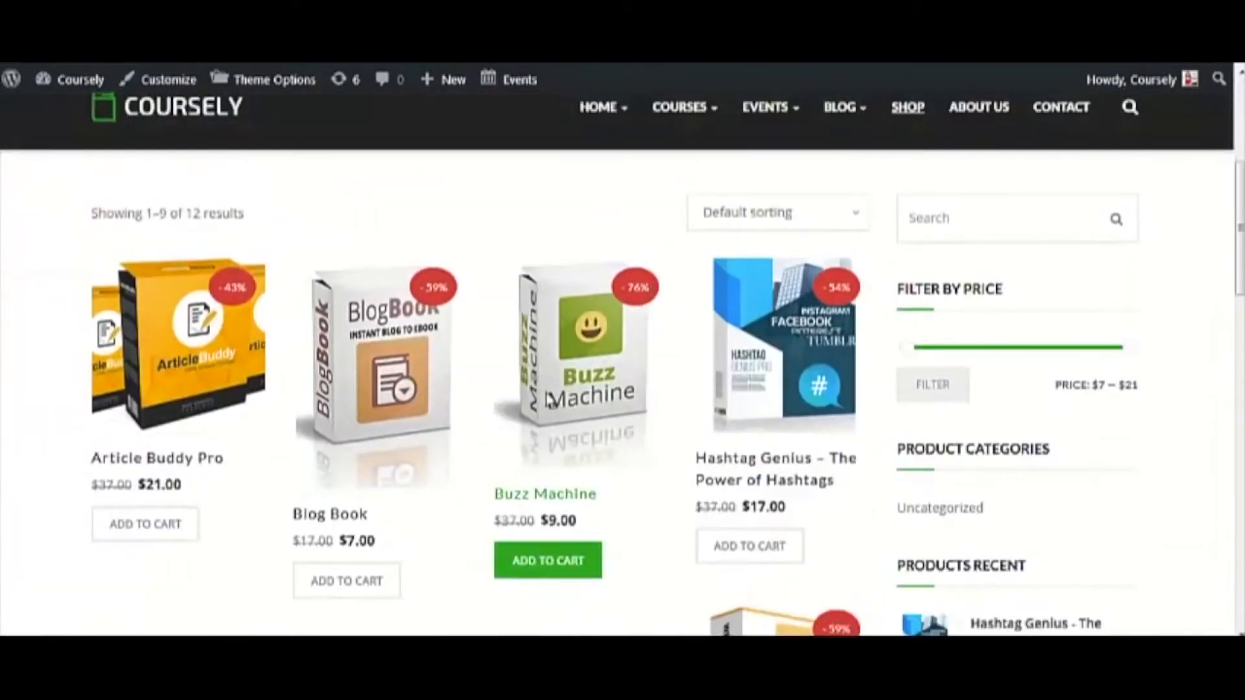
pyautogui.scroll(-3)
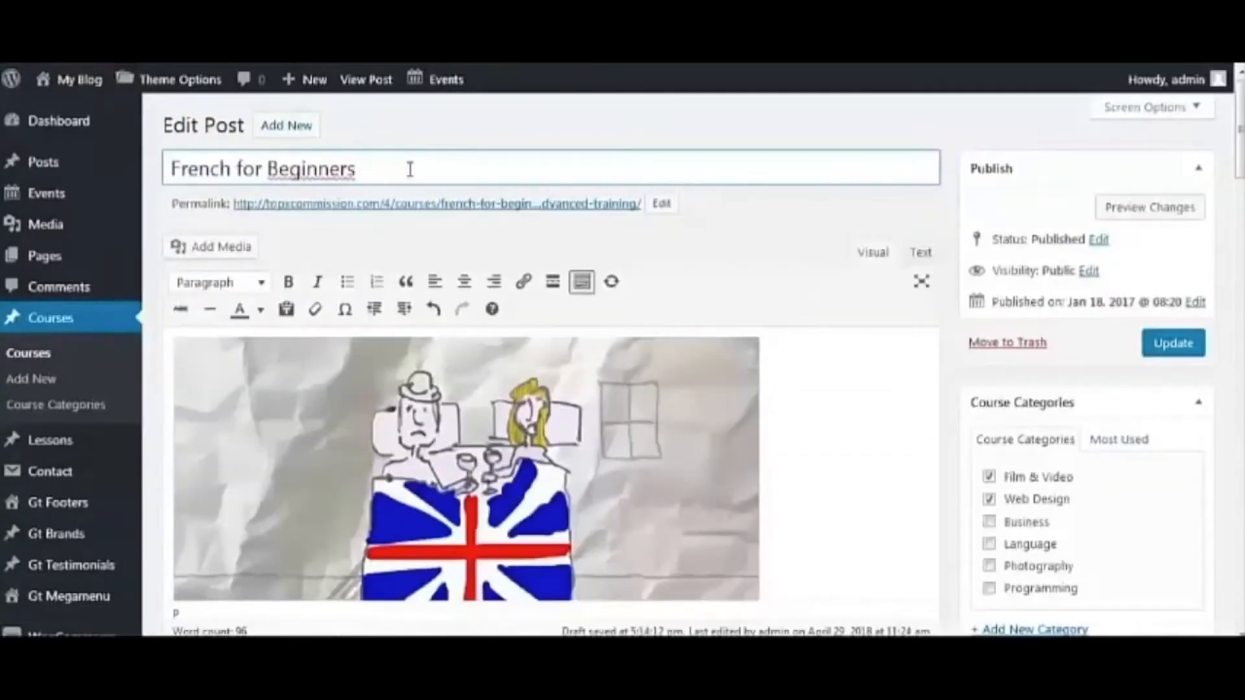
# Step: Name the course's new lesson group 'add your lesson'
pyautogui.scroll(-3)
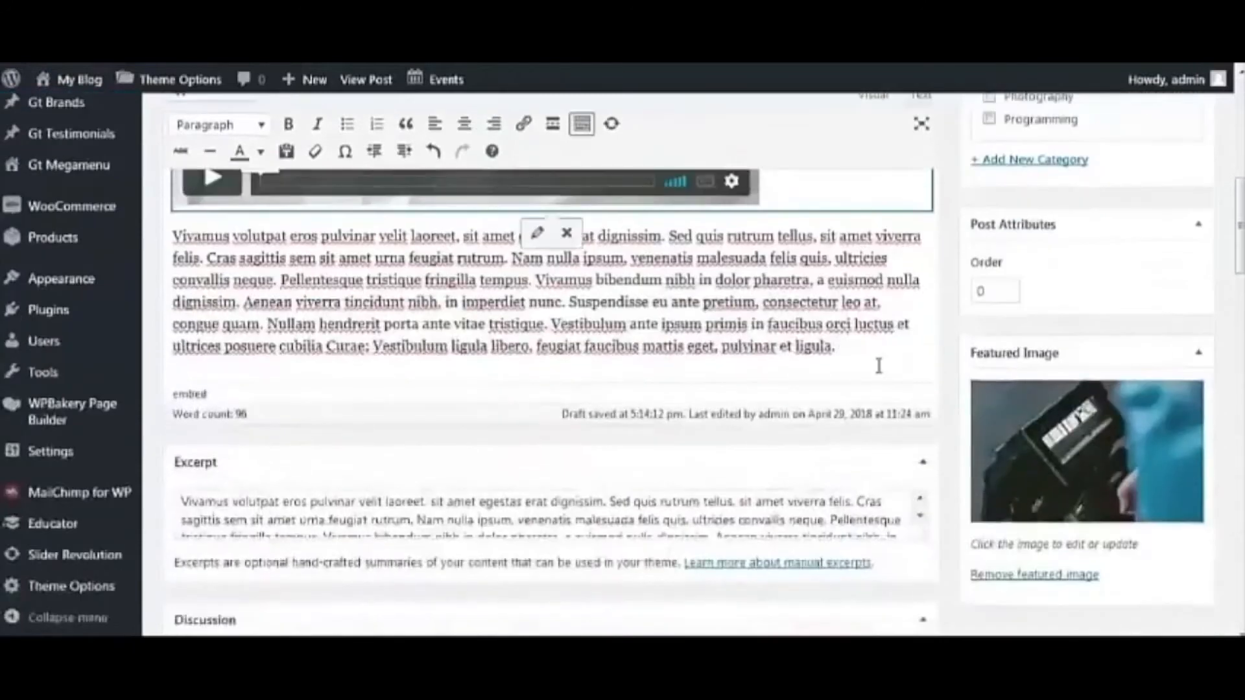
pyautogui.scroll(-3)
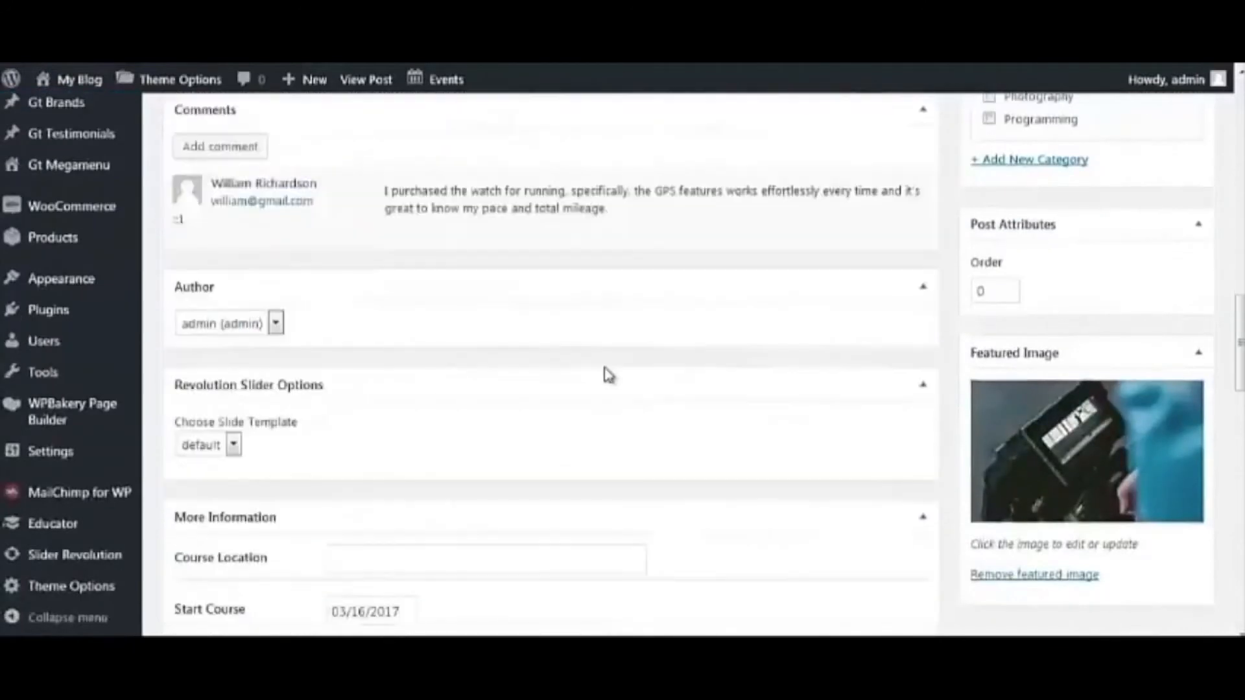
pyautogui.scroll(-3)
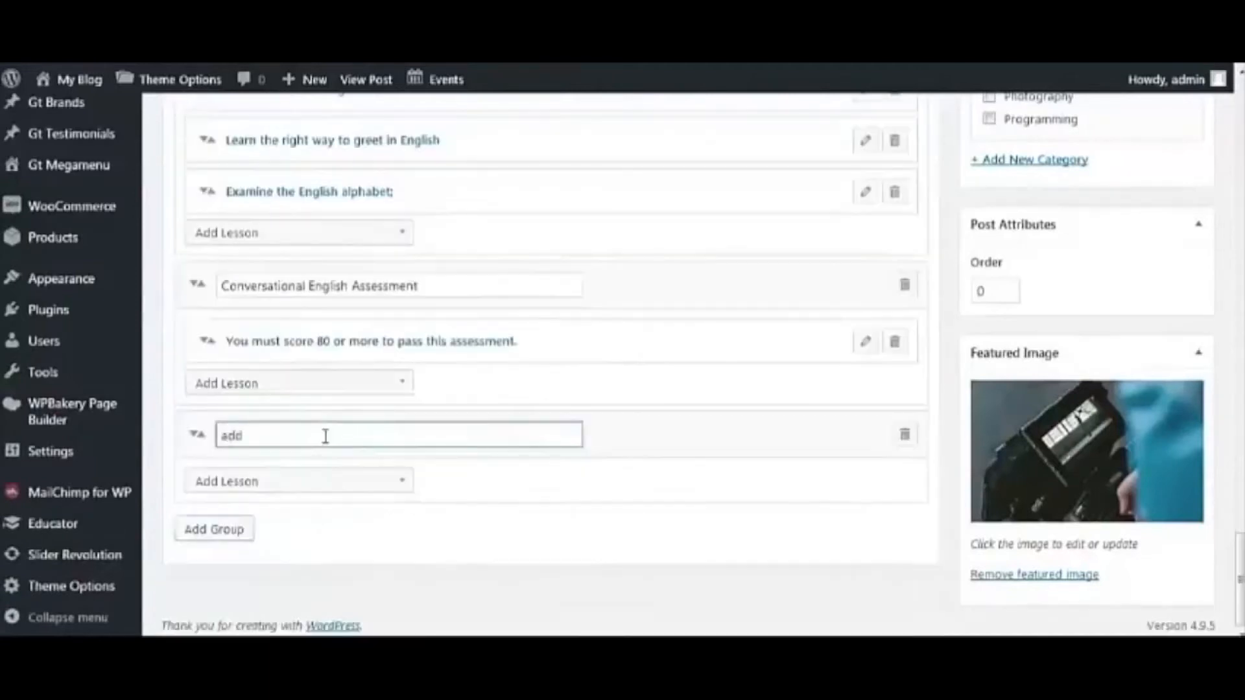
pyautogui.write('your')
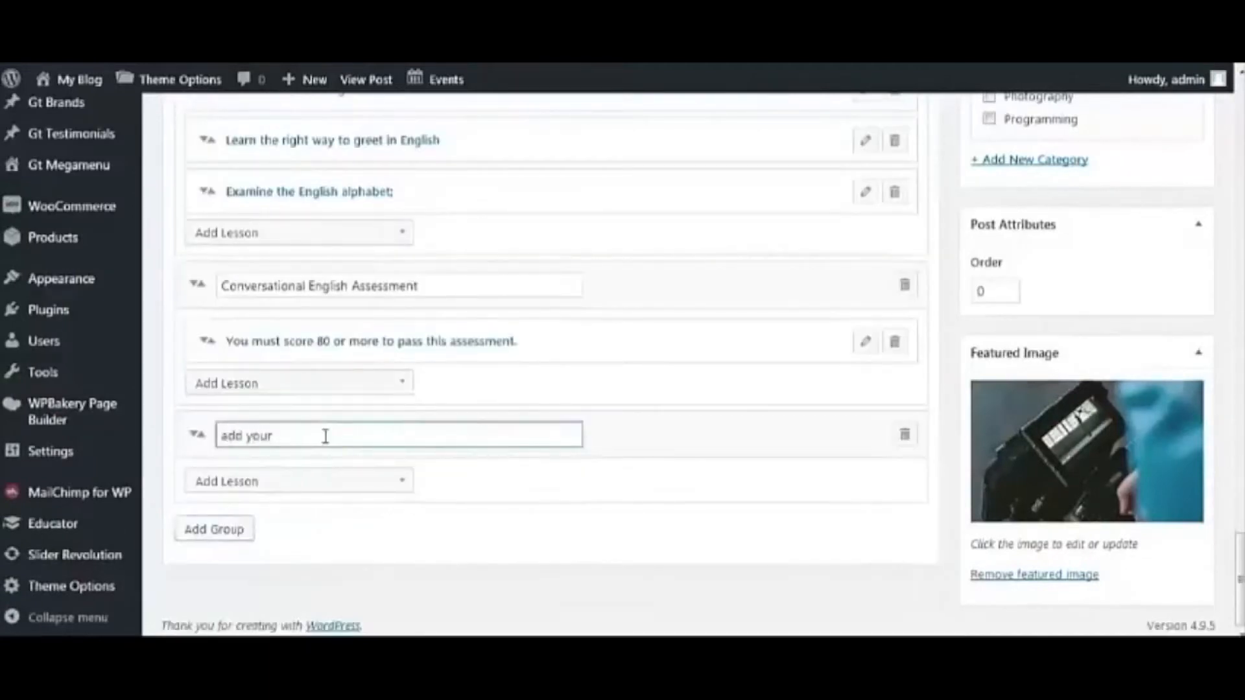
pyautogui.write('lesson')
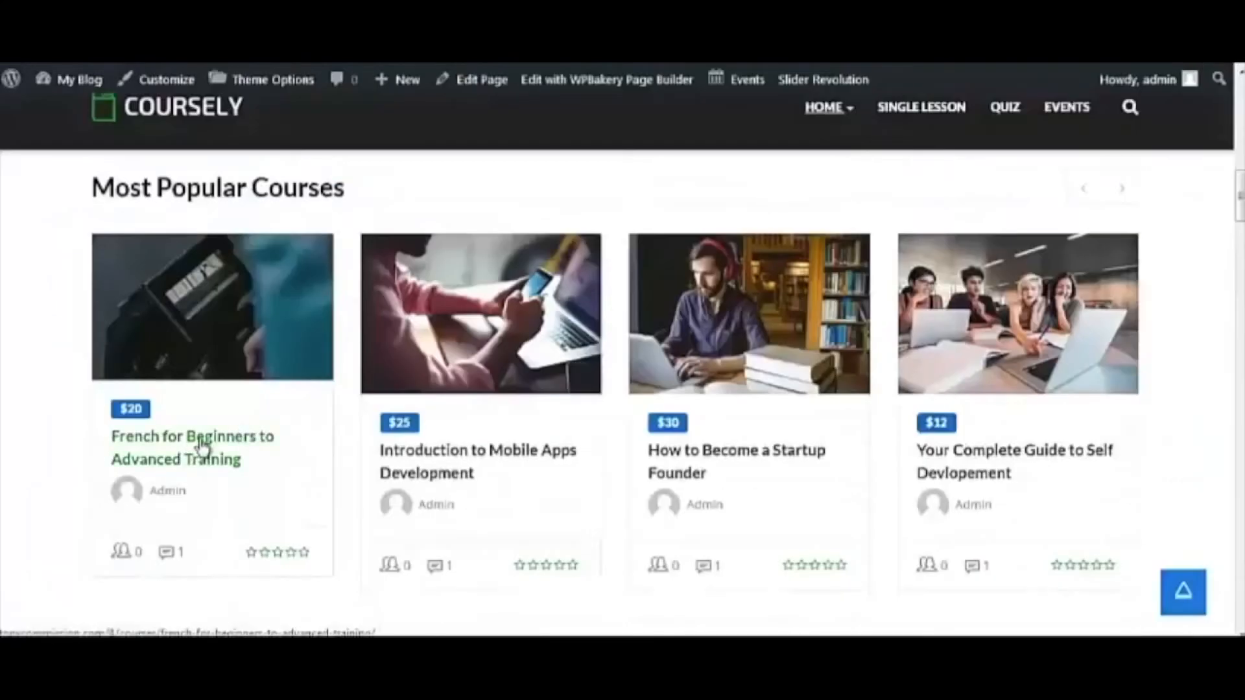
# Step: View the French for Beginners to Advanced Training course page
pyautogui.click(192, 447)
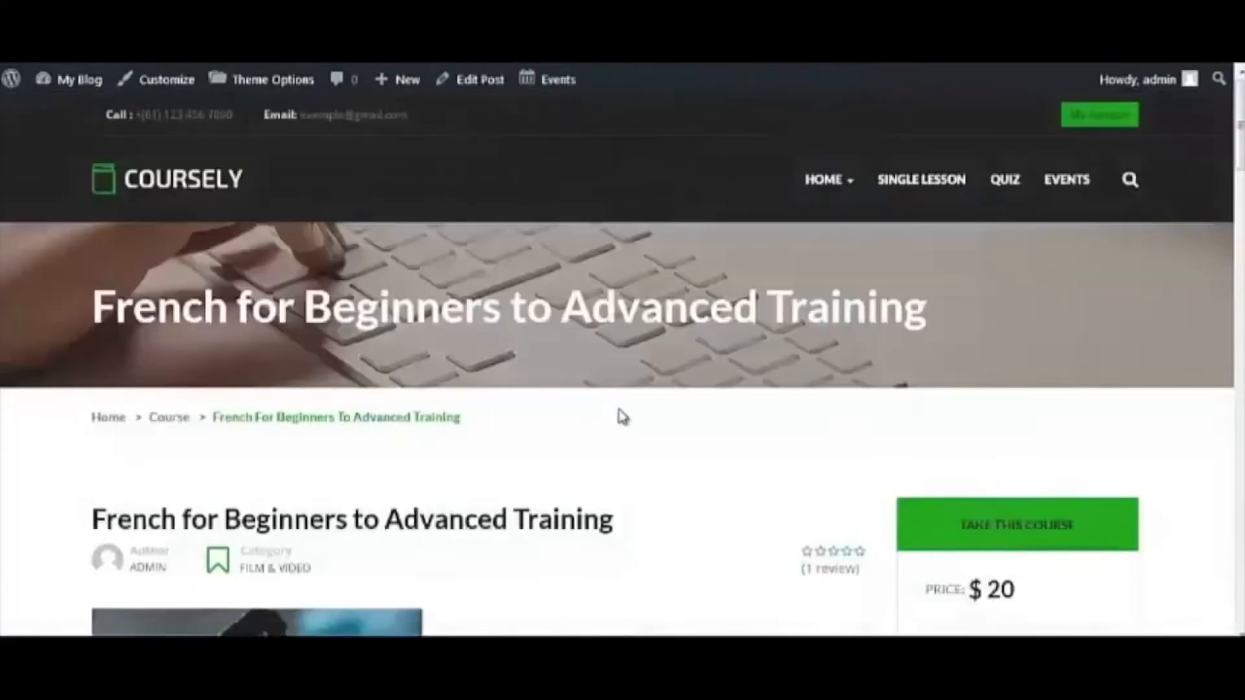
pyautogui.scroll(-3)
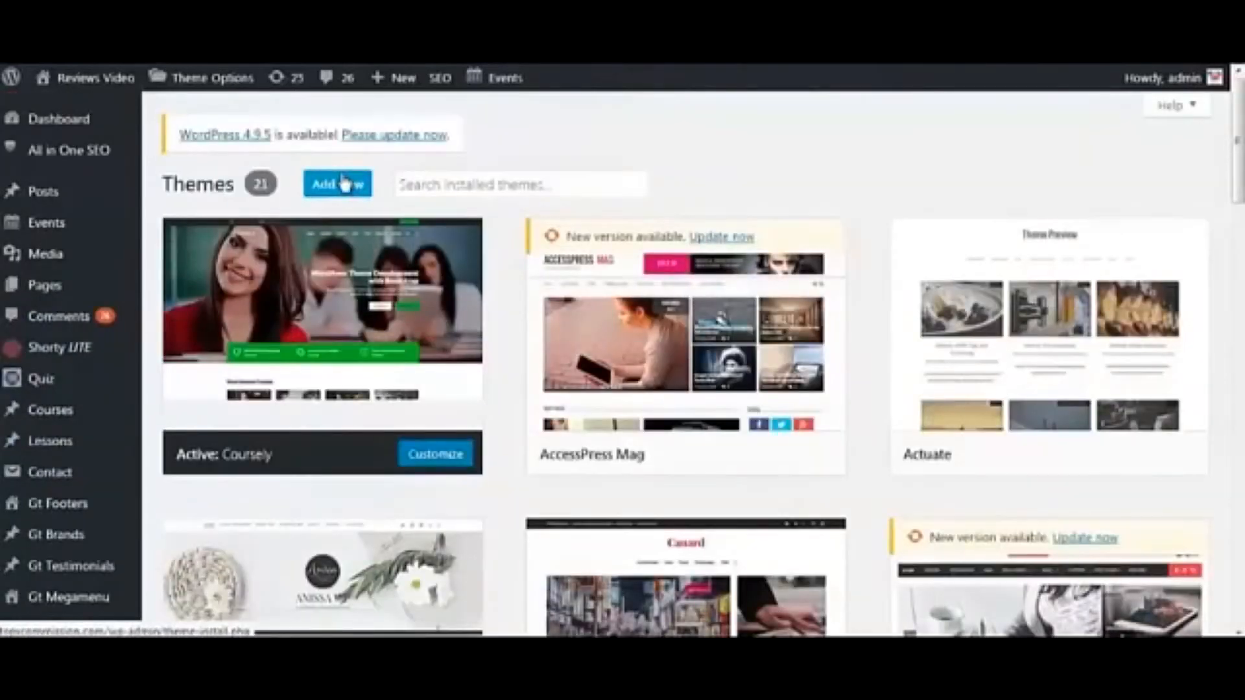
# Step: Upload and install coursely.zip as a new theme, then activate Coursely
pyautogui.click(338, 182)
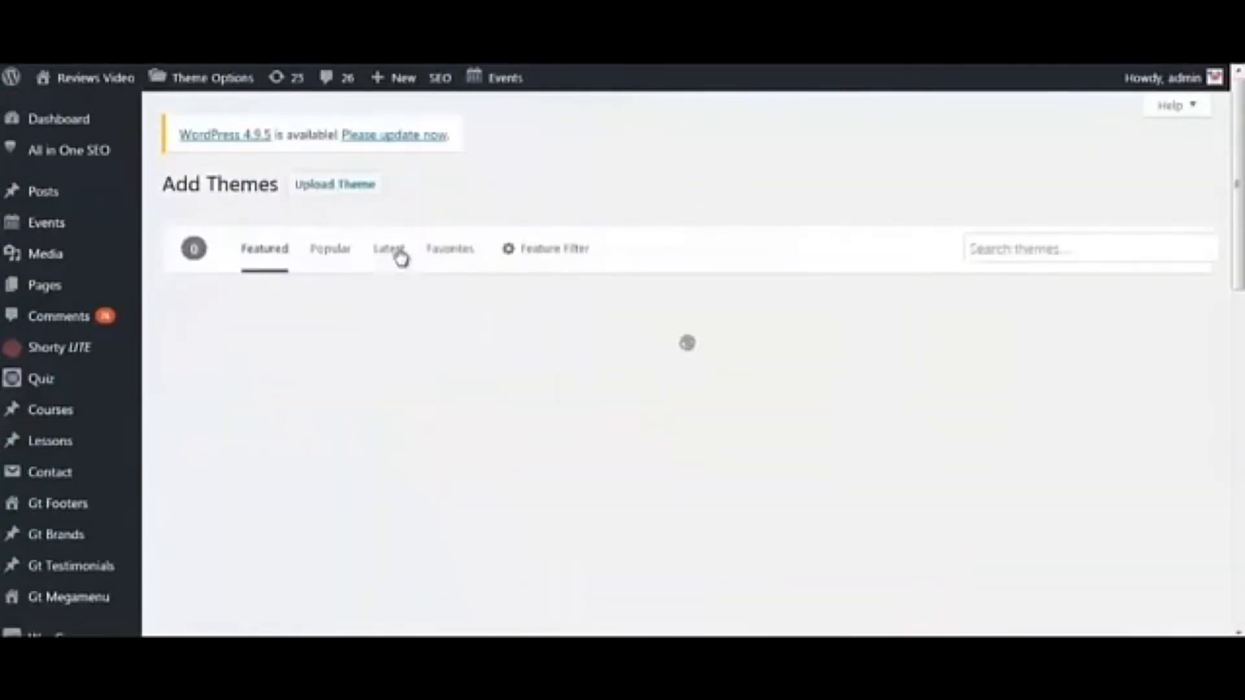
pyautogui.click(335, 182)
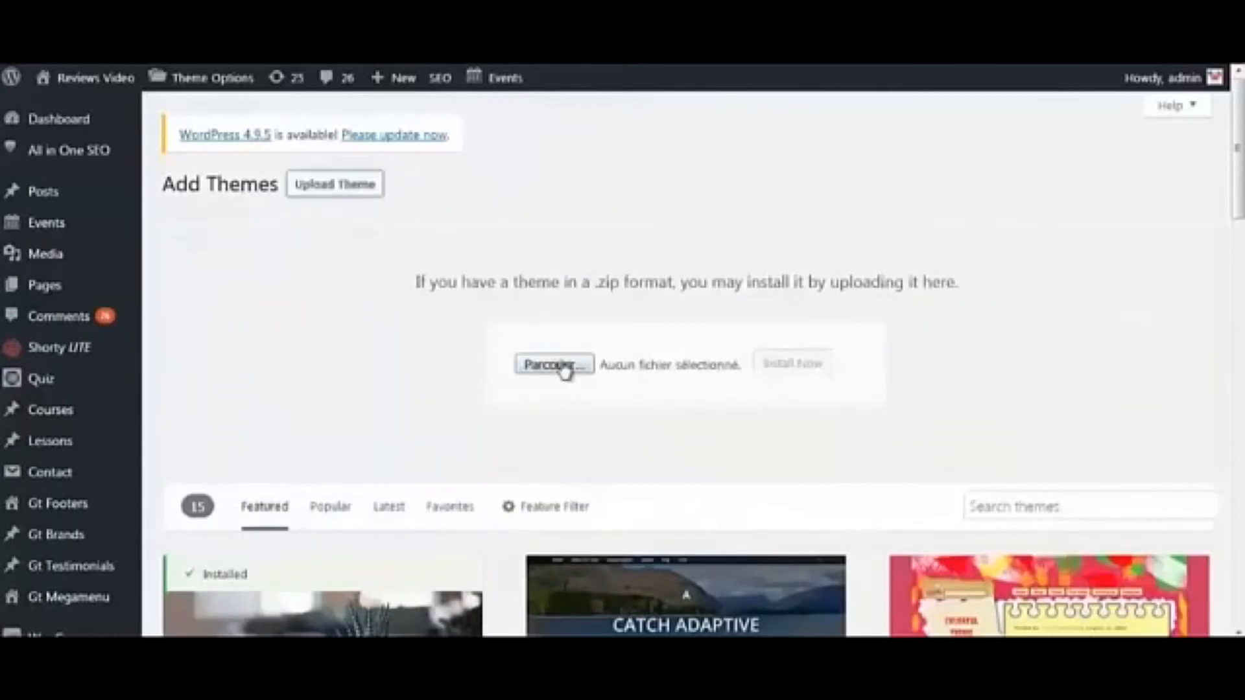
pyautogui.click(553, 365)
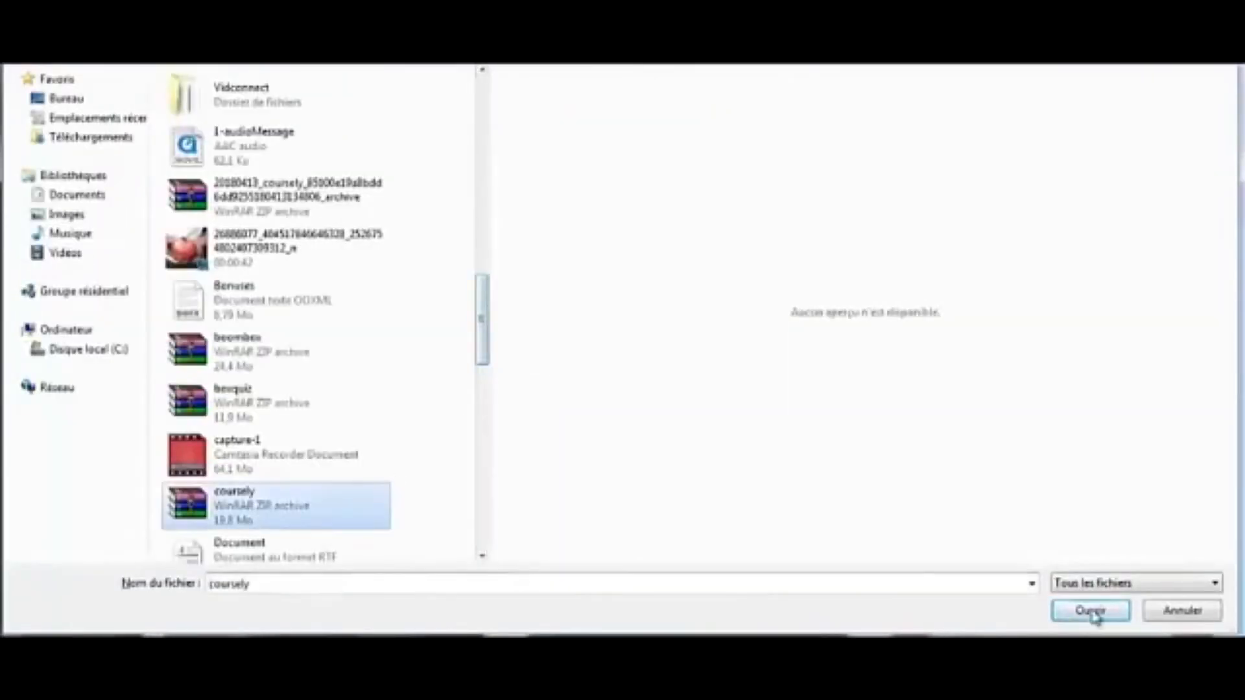
pyautogui.click(1088, 611)
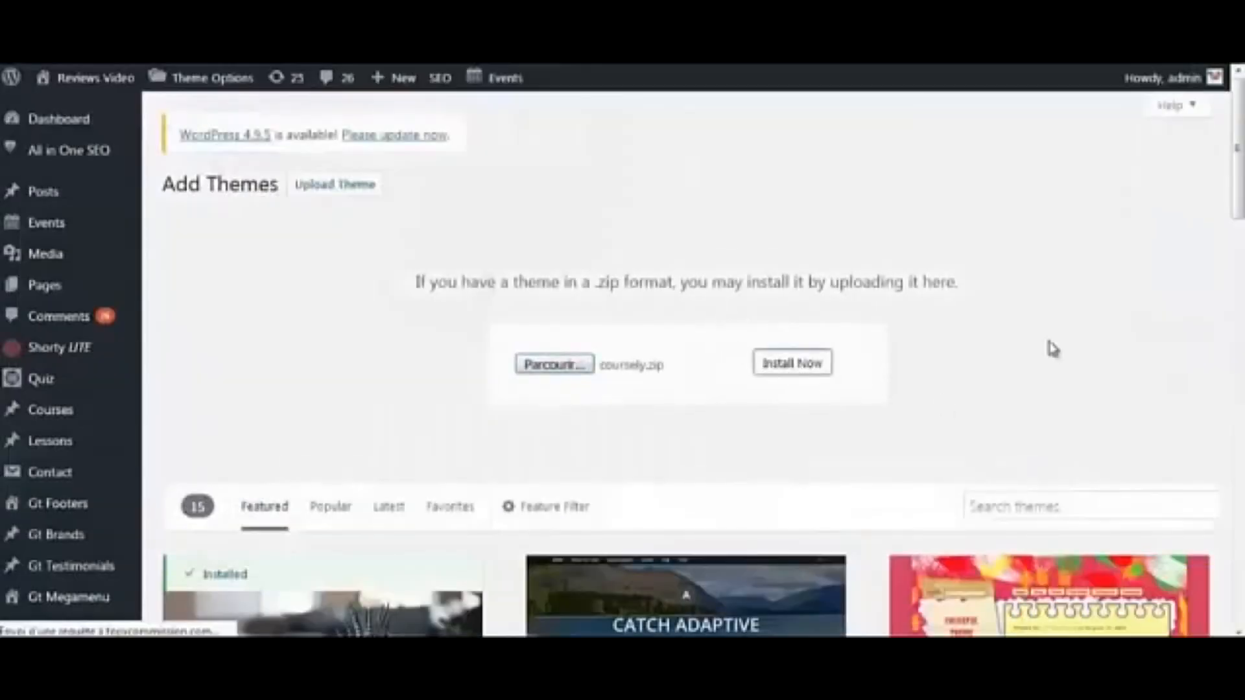
pyautogui.click(791, 363)
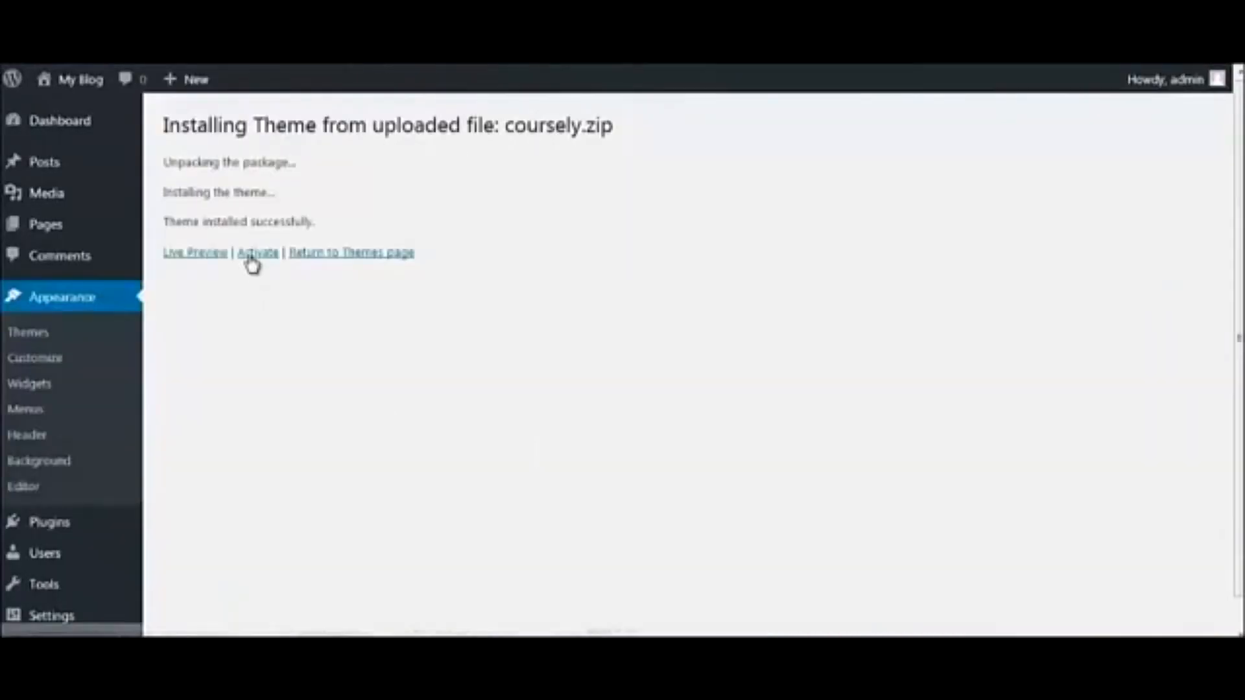
pyautogui.click(257, 253)
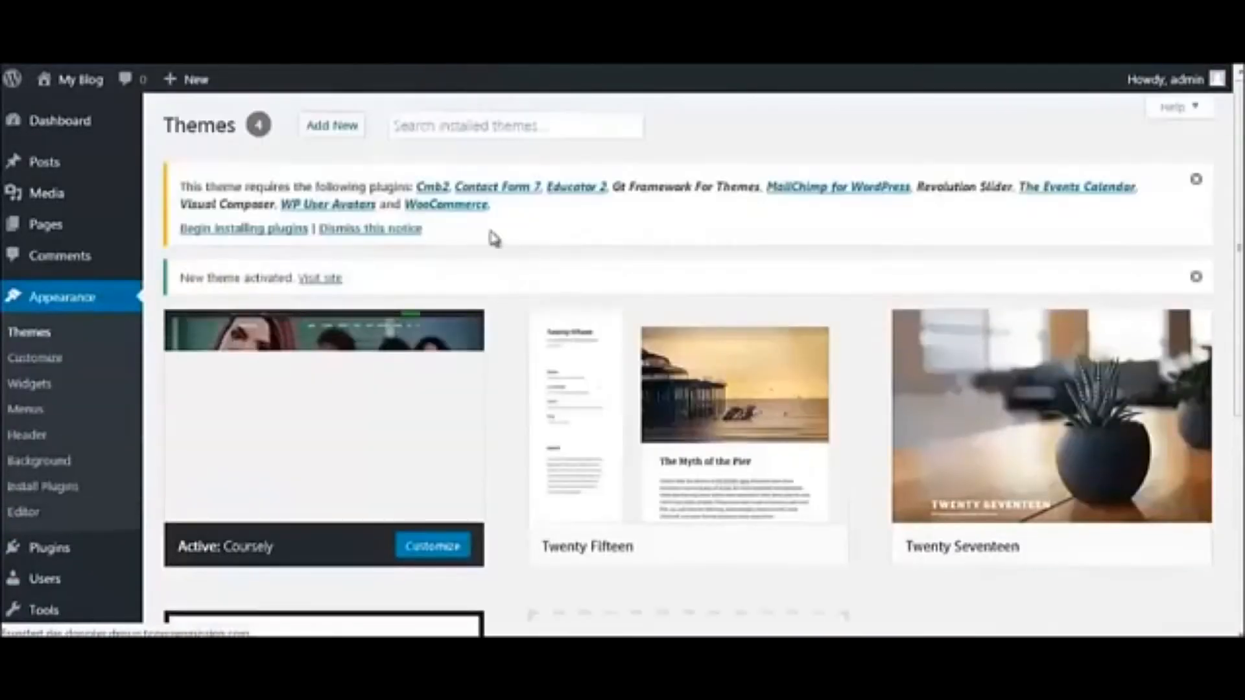
# Step: Install and bulk-activate all ten plugins Coursely requires
pyautogui.click(242, 228)
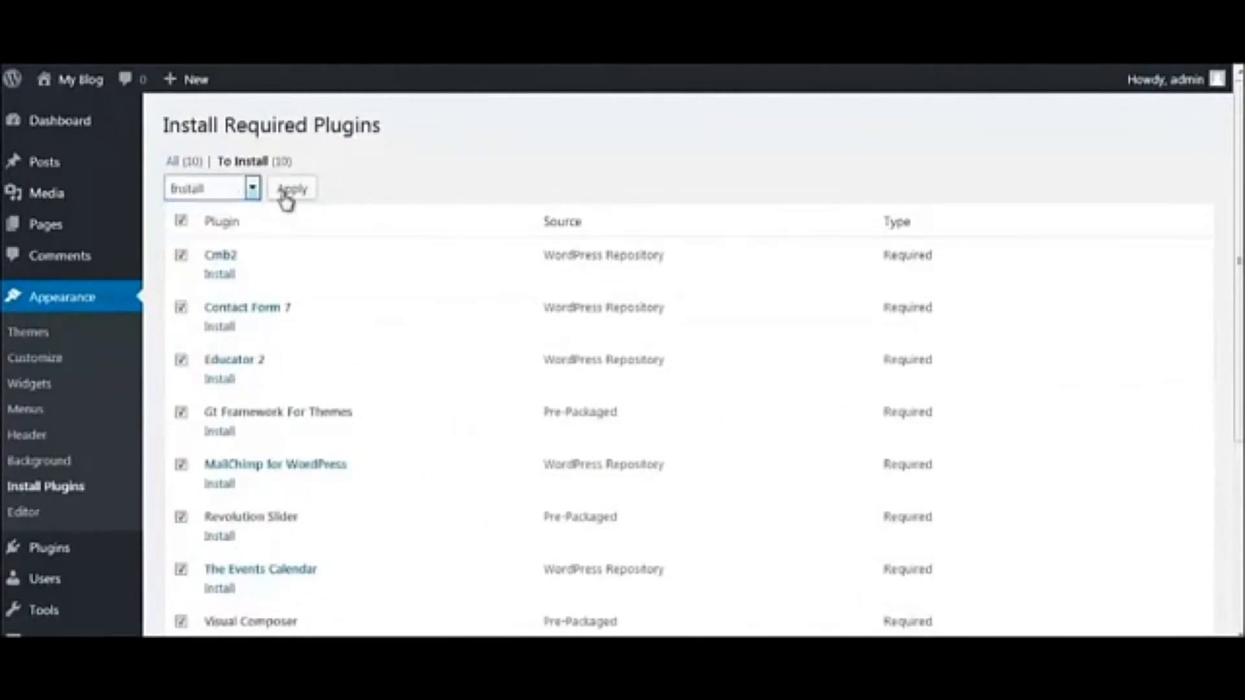
pyautogui.click(292, 190)
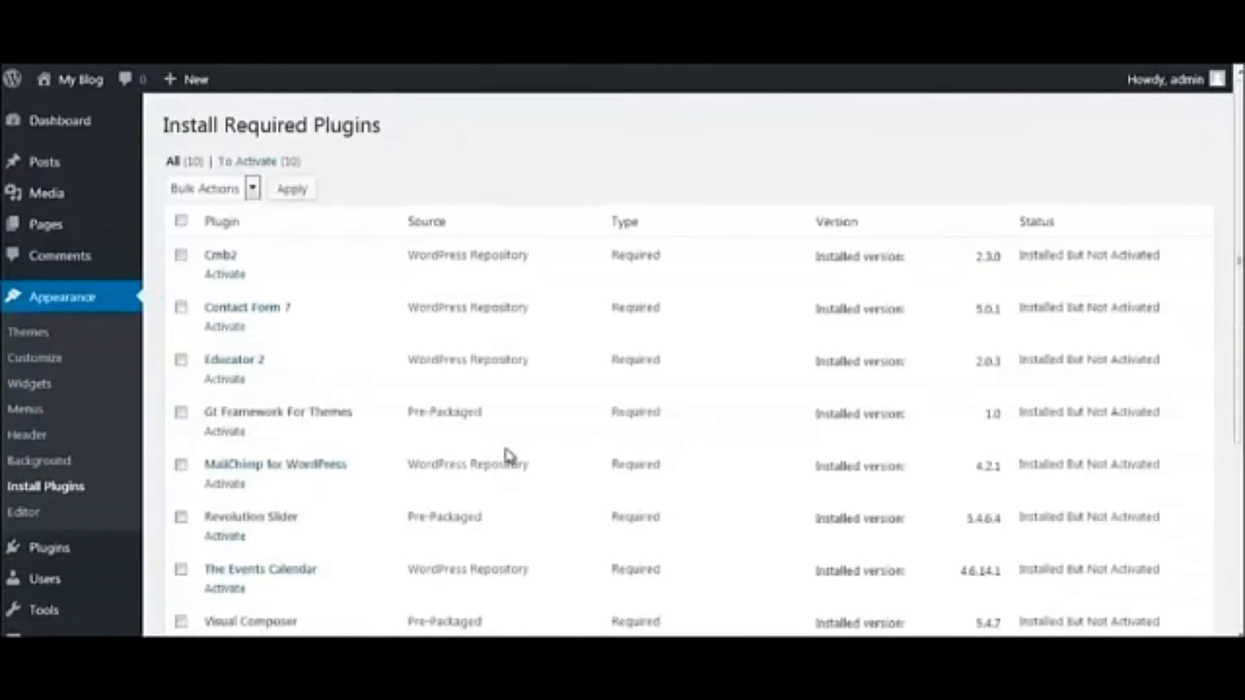
pyautogui.click(211, 188)
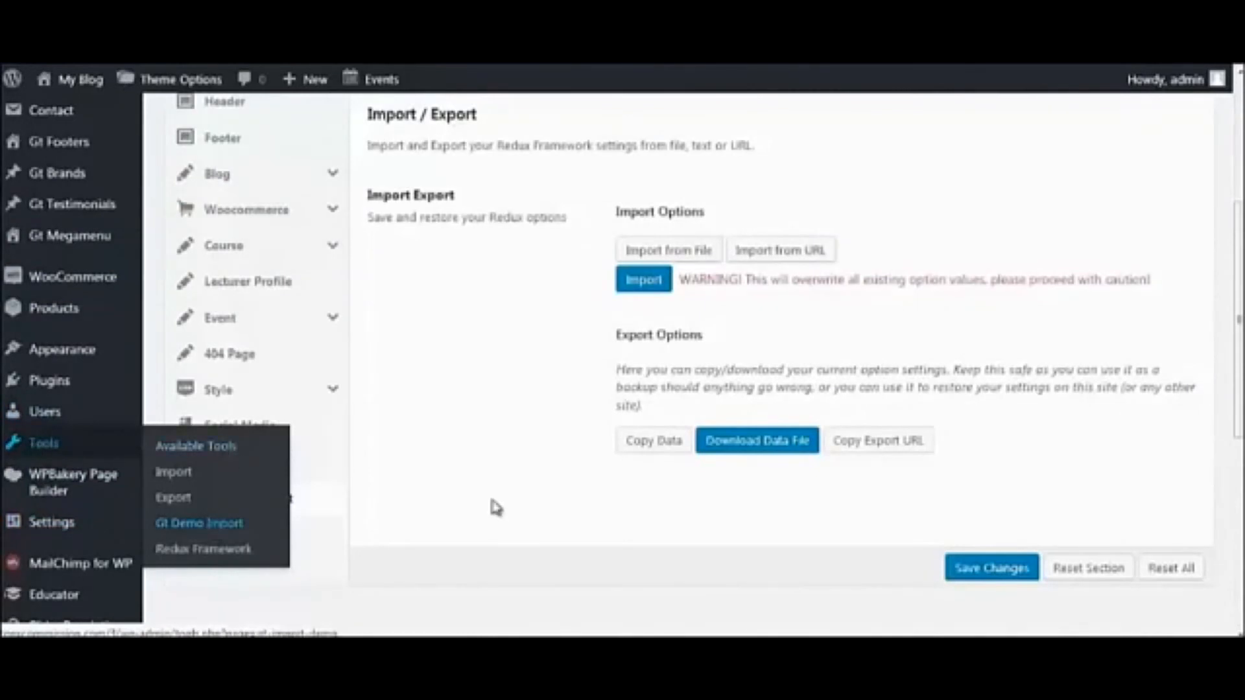
# Step: Run the Gt Demo Import to load demo content, widgets and Revolution Slider
pyautogui.click(199, 523)
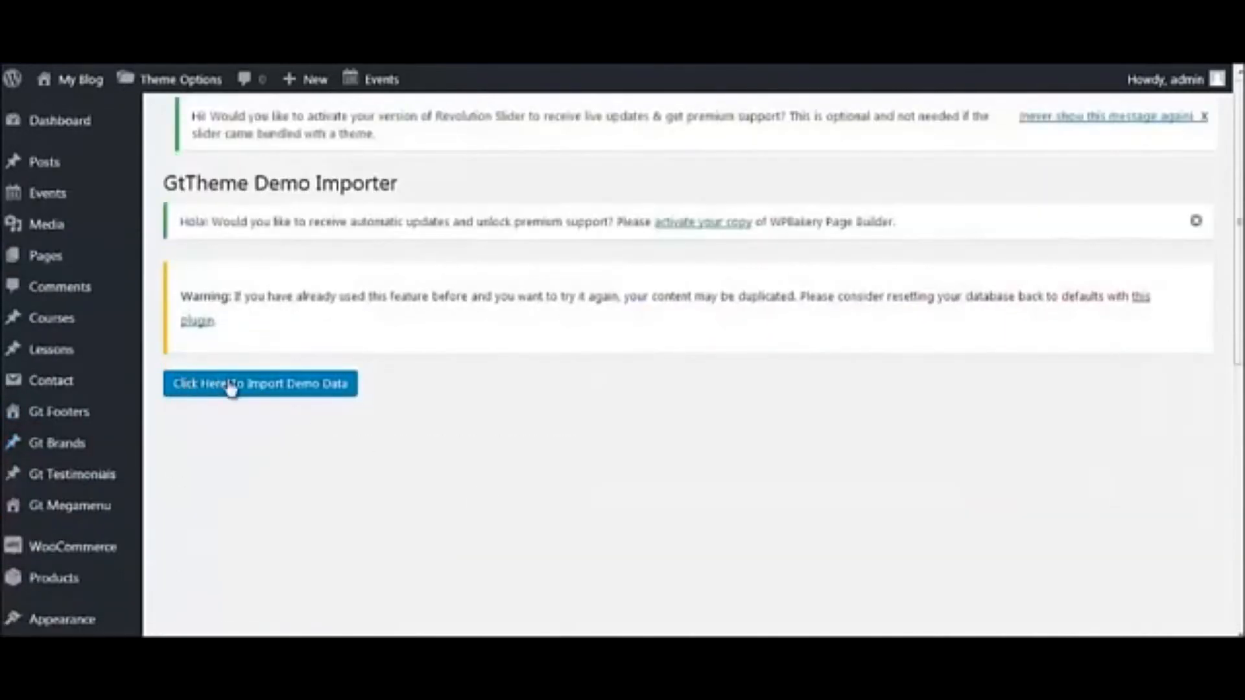
pyautogui.click(259, 384)
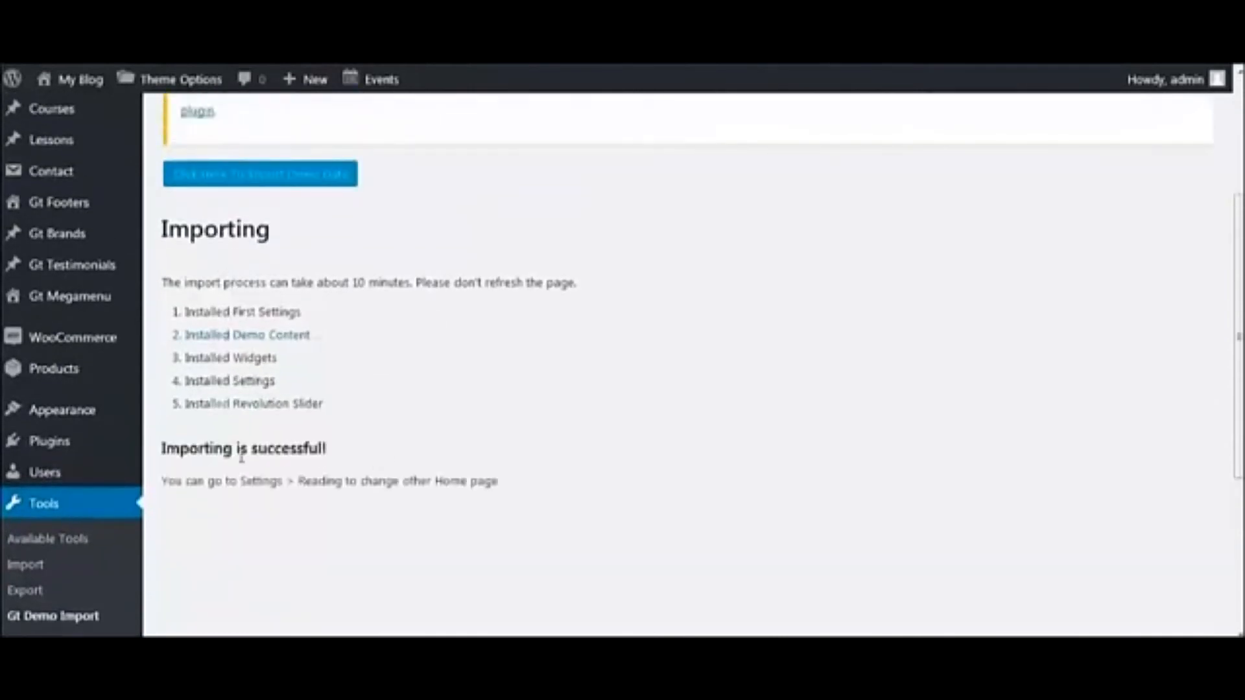
pyautogui.moveTo(376, 428)
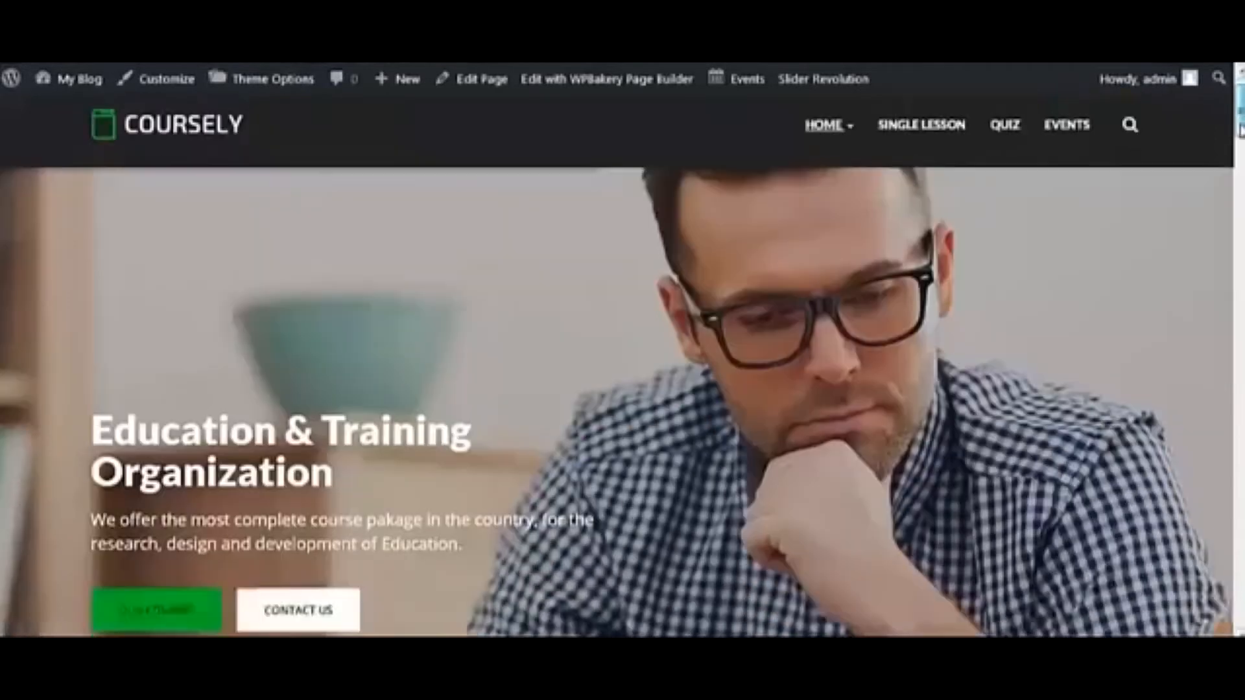
# Step: Edit the homepage live and pick a background colour for the popular-courses column
pyautogui.scroll(-3)
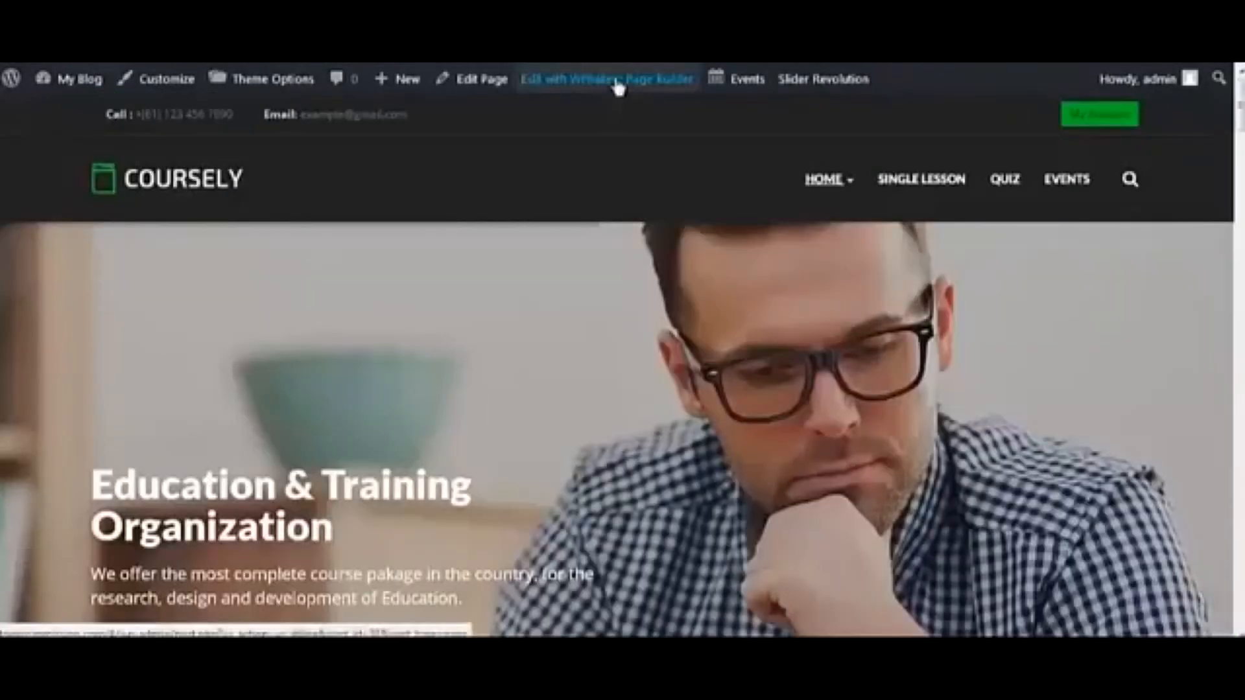
pyautogui.click(606, 79)
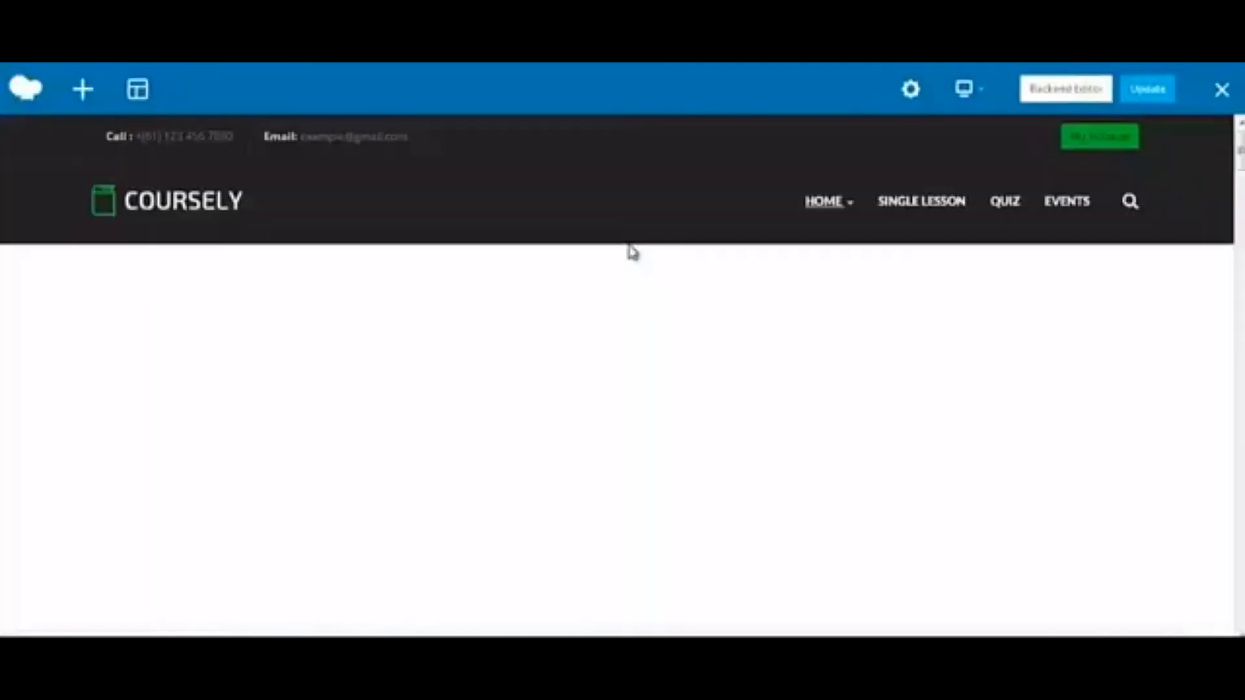
pyautogui.scroll(-3)
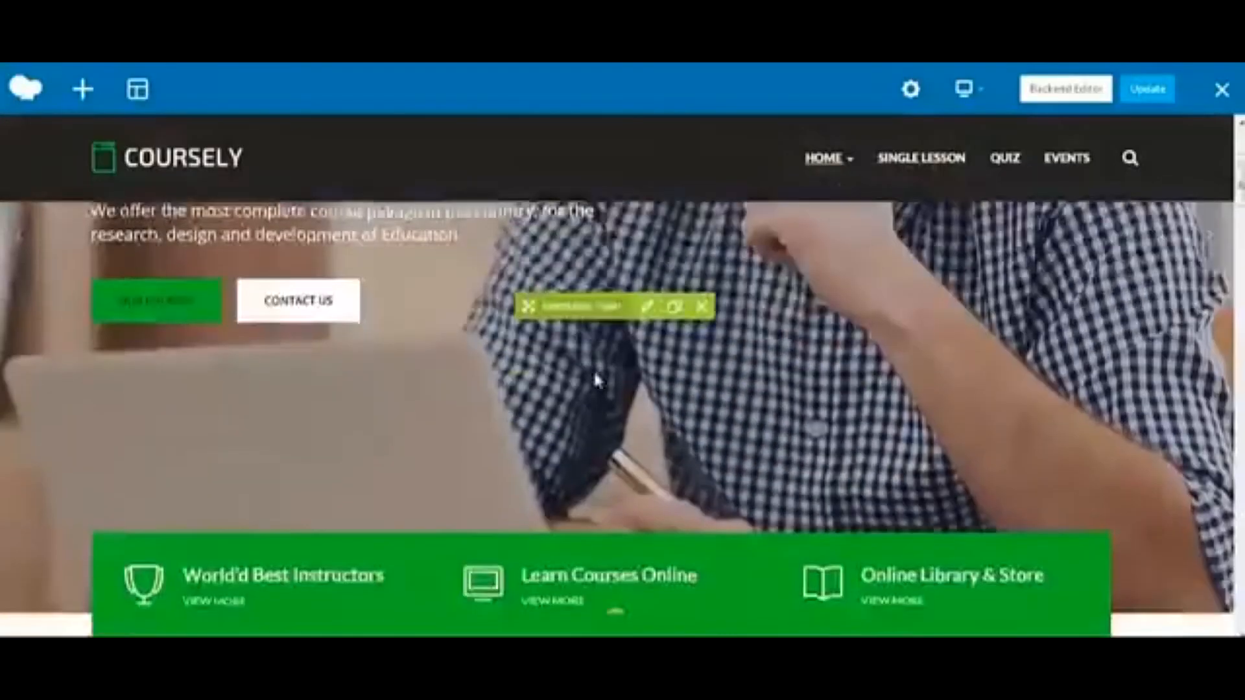
pyautogui.scroll(-3)
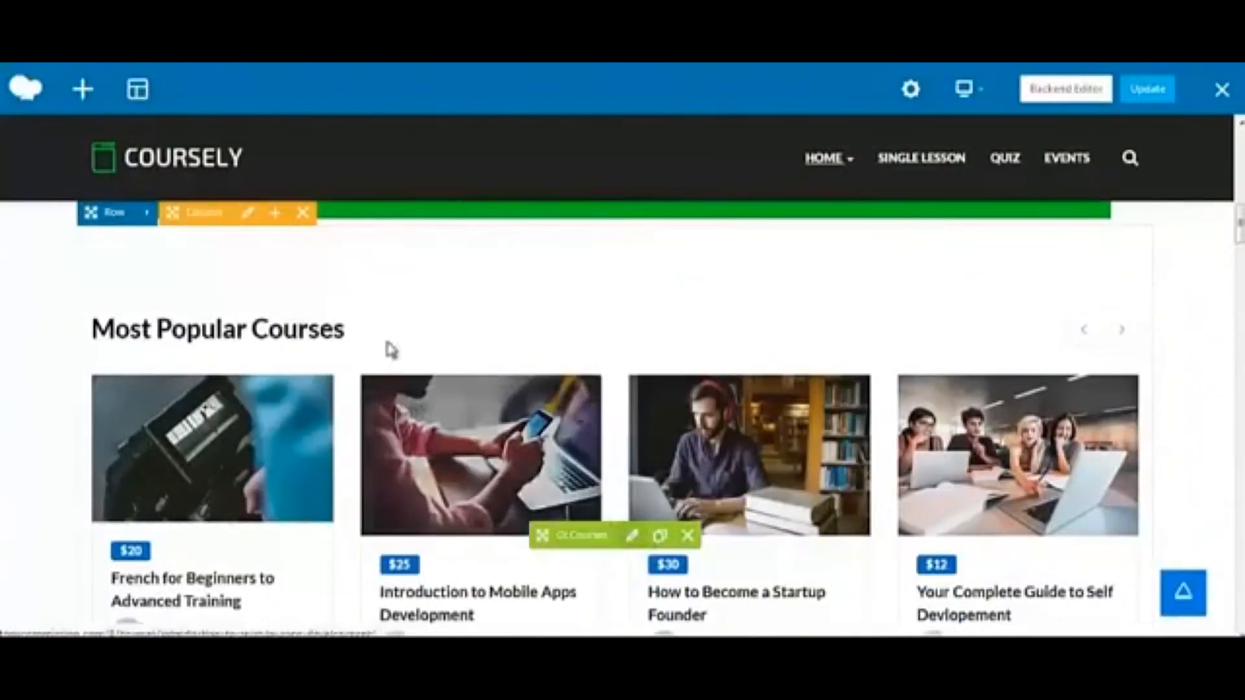
pyautogui.click(631, 536)
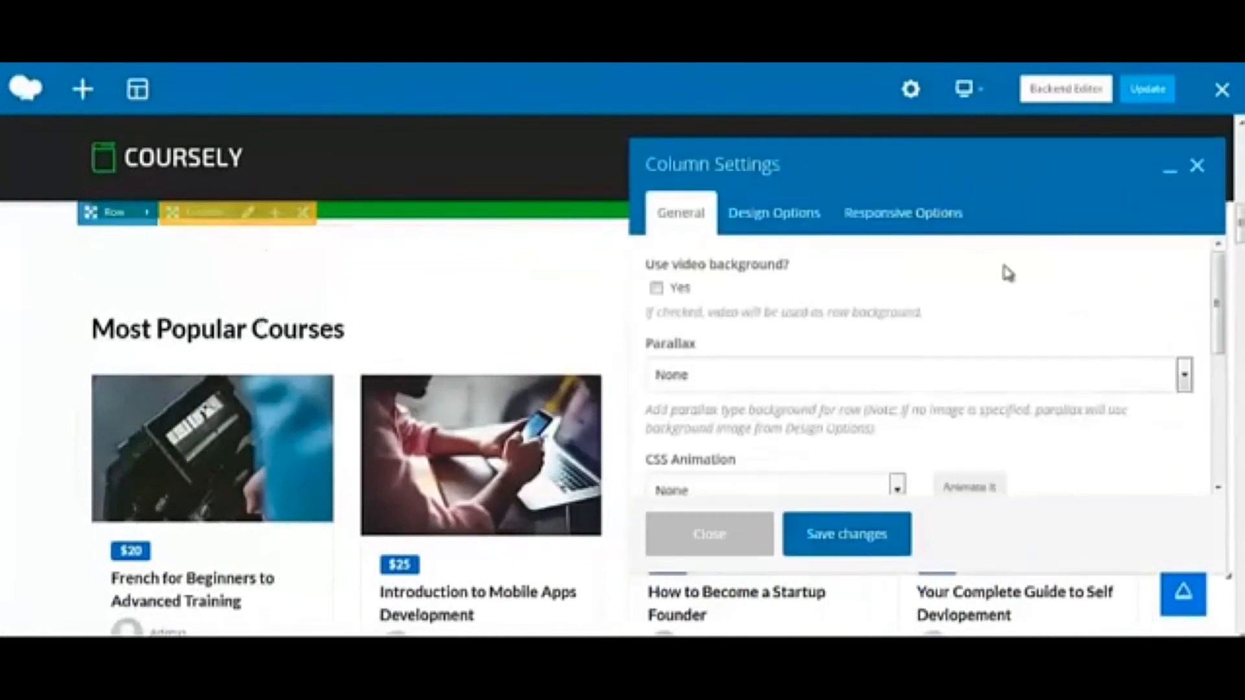
pyautogui.click(773, 212)
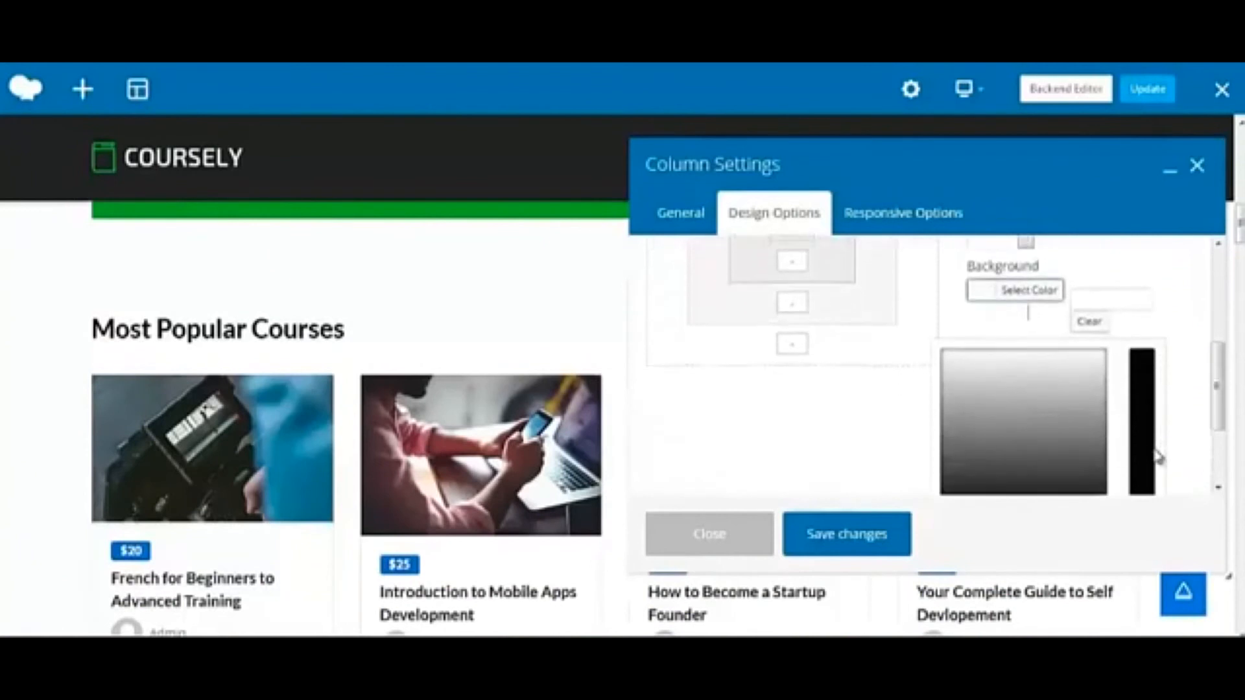
pyautogui.click(844, 533)
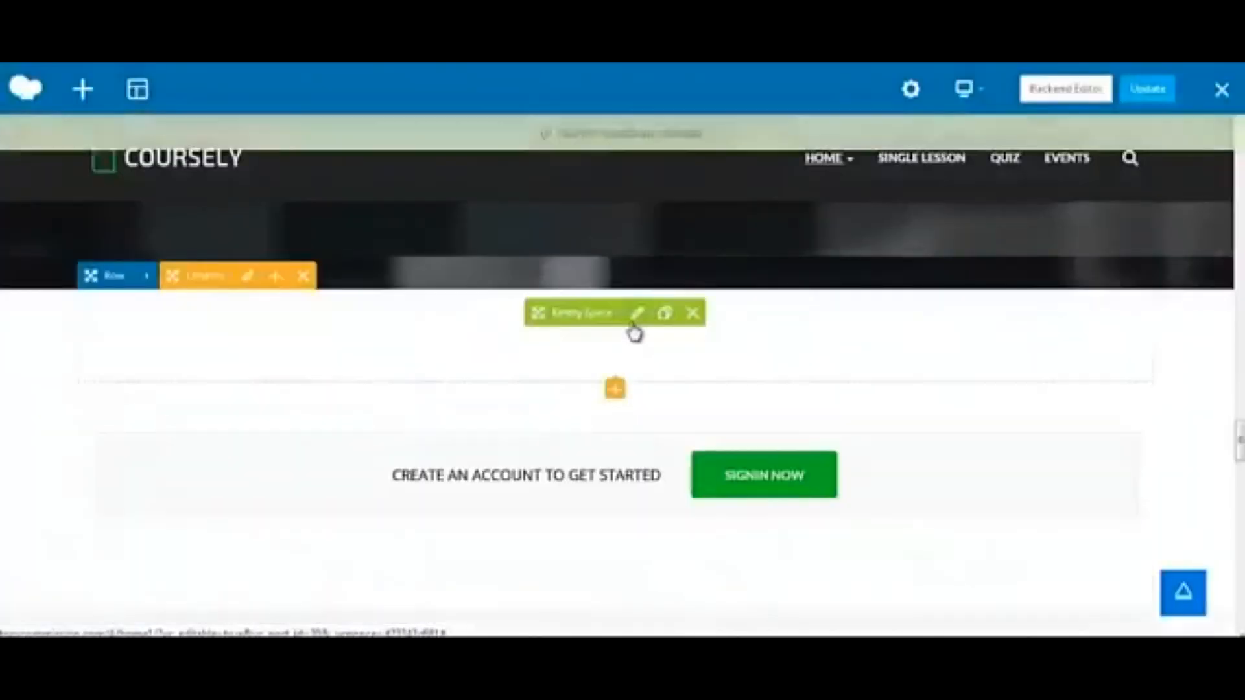
# Step: Browse the catalogue of elements available to add to the column
pyautogui.click(615, 388)
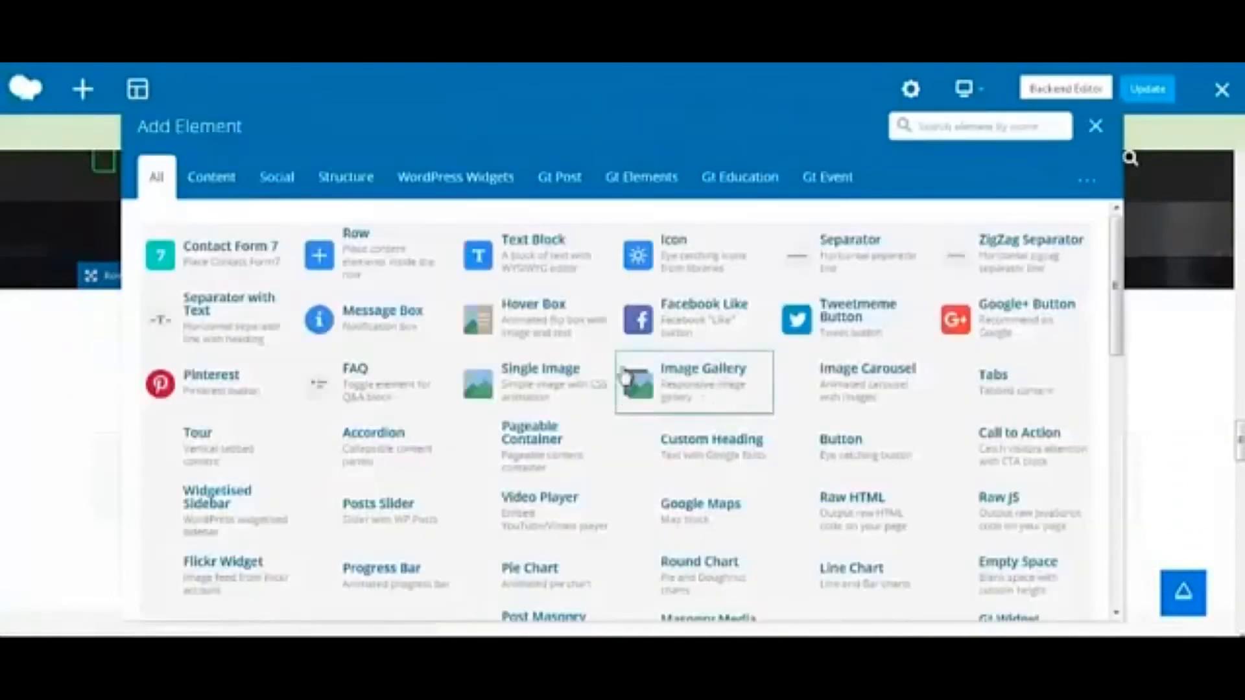
pyautogui.scroll(-3)
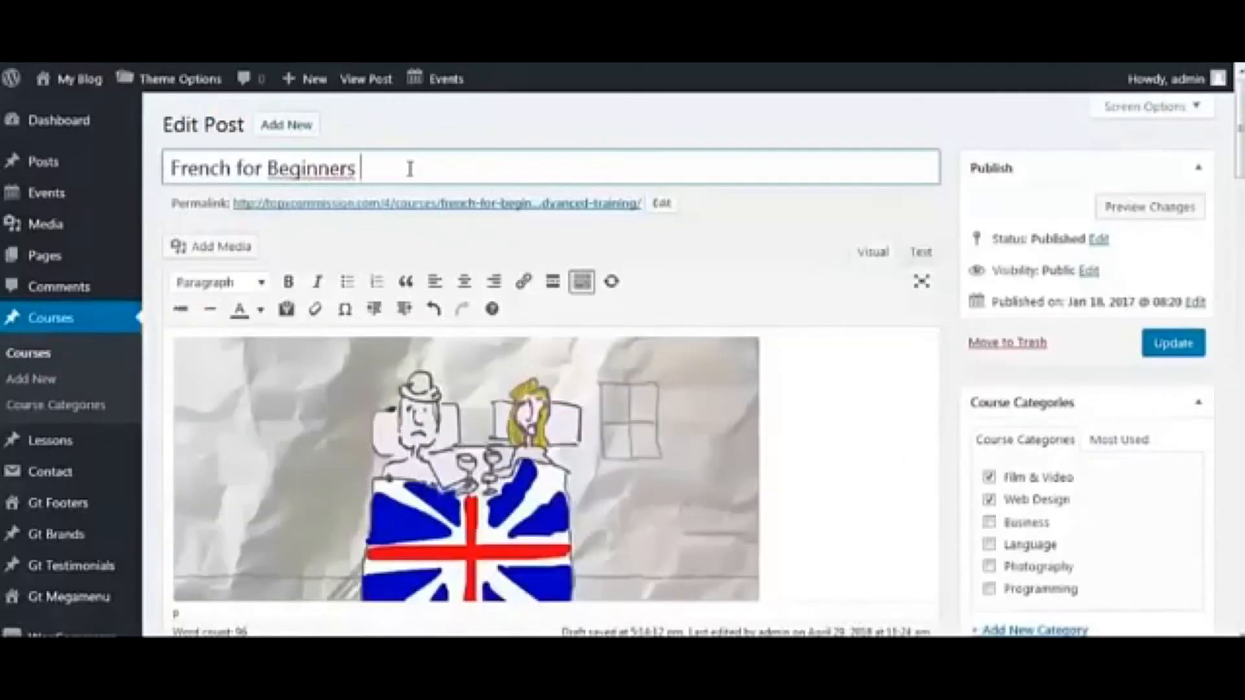
# Step: Set course capacity to 500 and name a new curriculum group 'add your lesson'
pyautogui.scroll(-3)
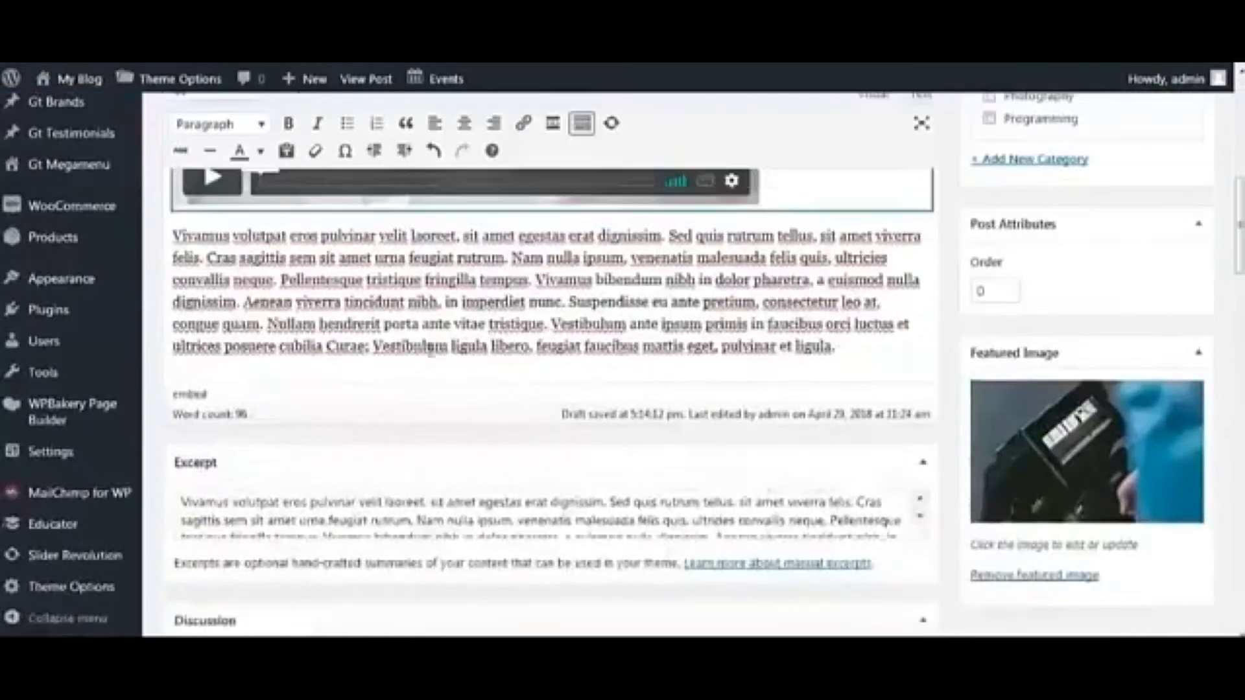
pyautogui.scroll(-3)
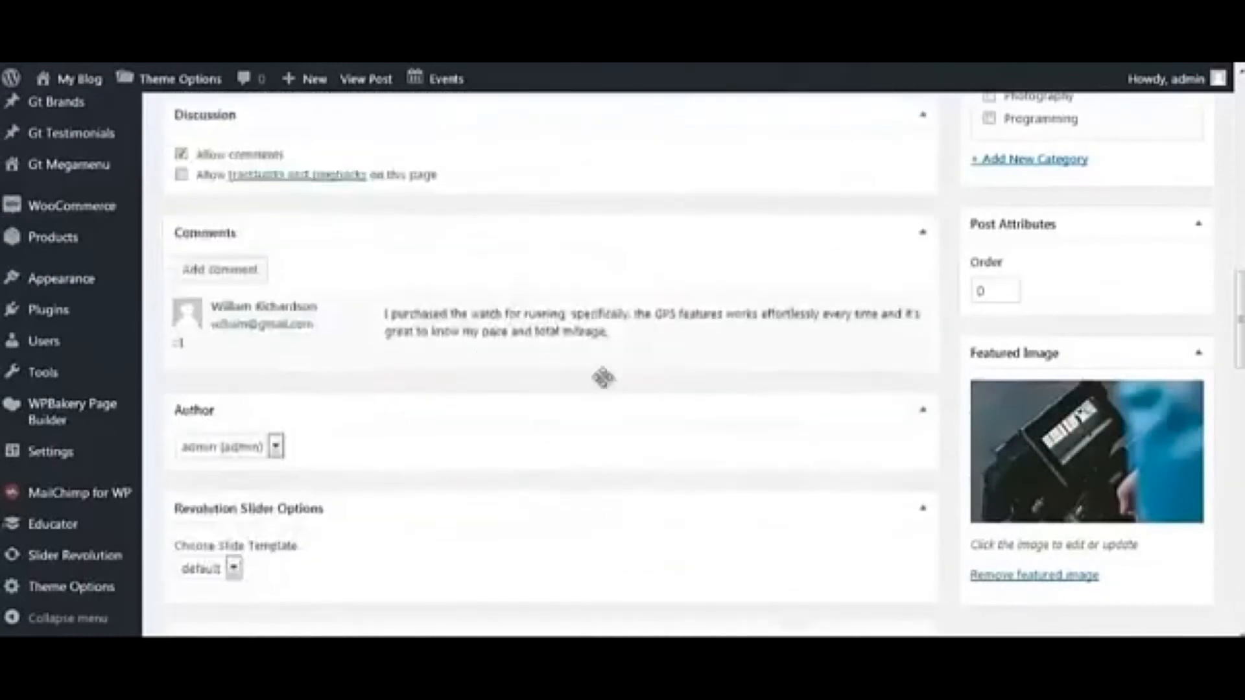
pyautogui.scroll(-3)
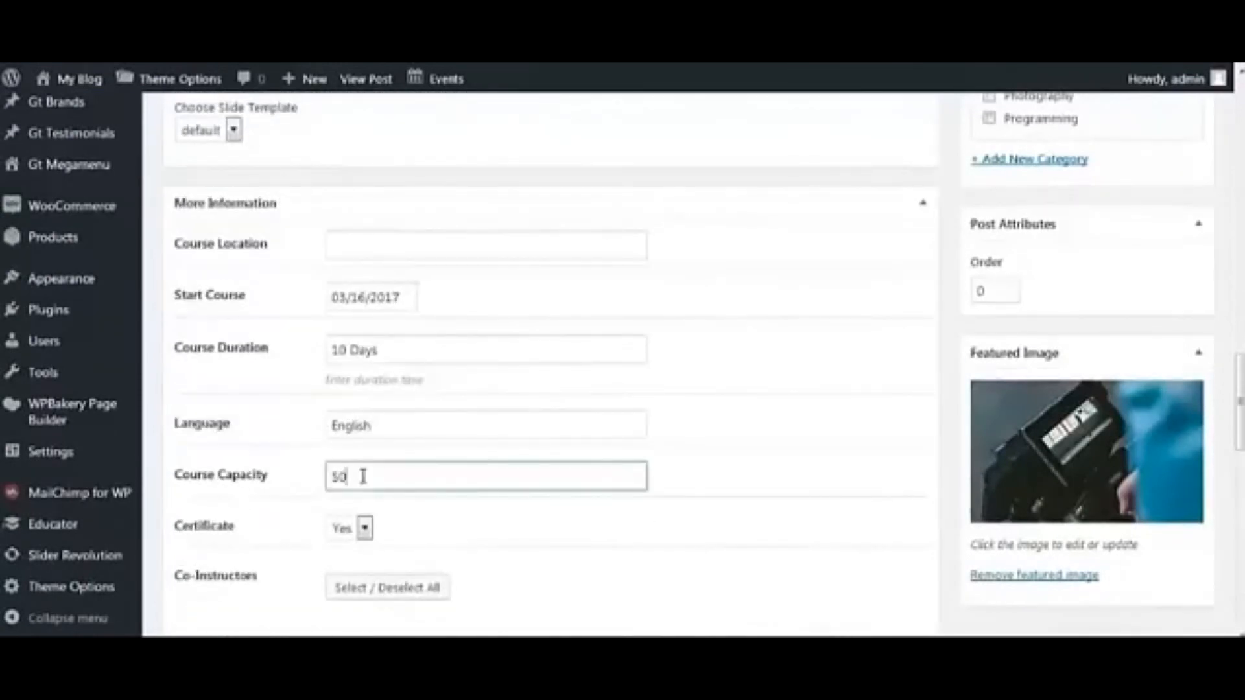
pyautogui.click(370, 296)
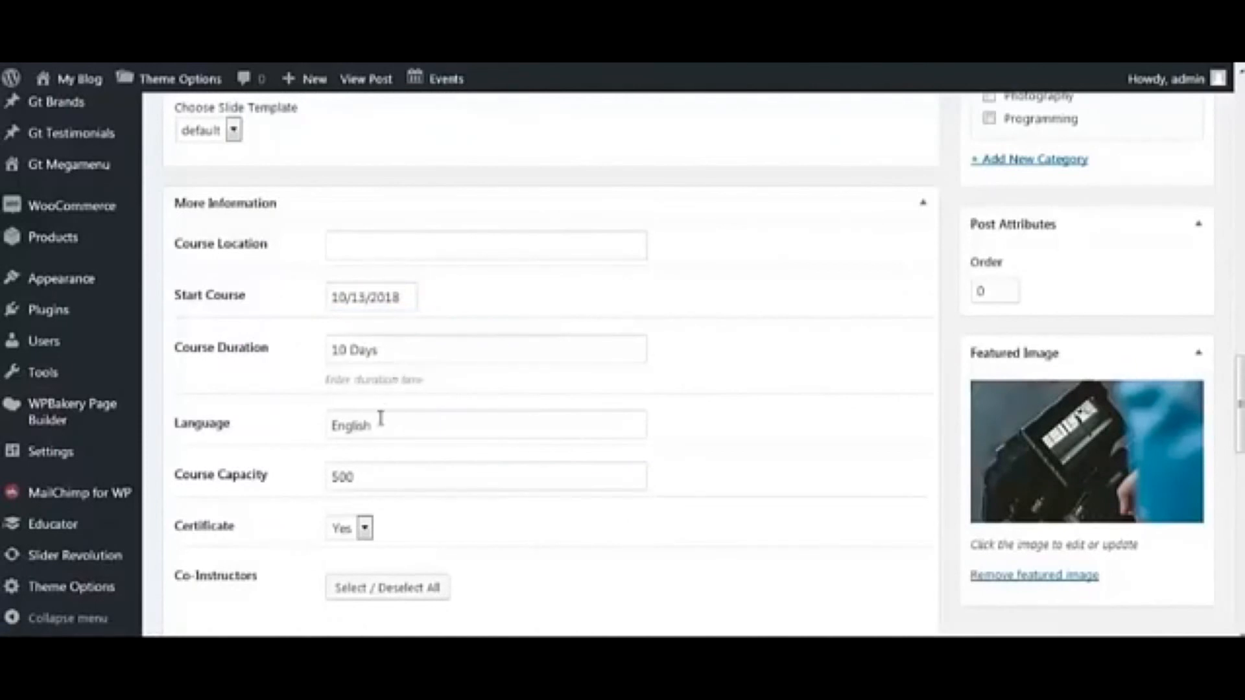
pyautogui.scroll(-3)
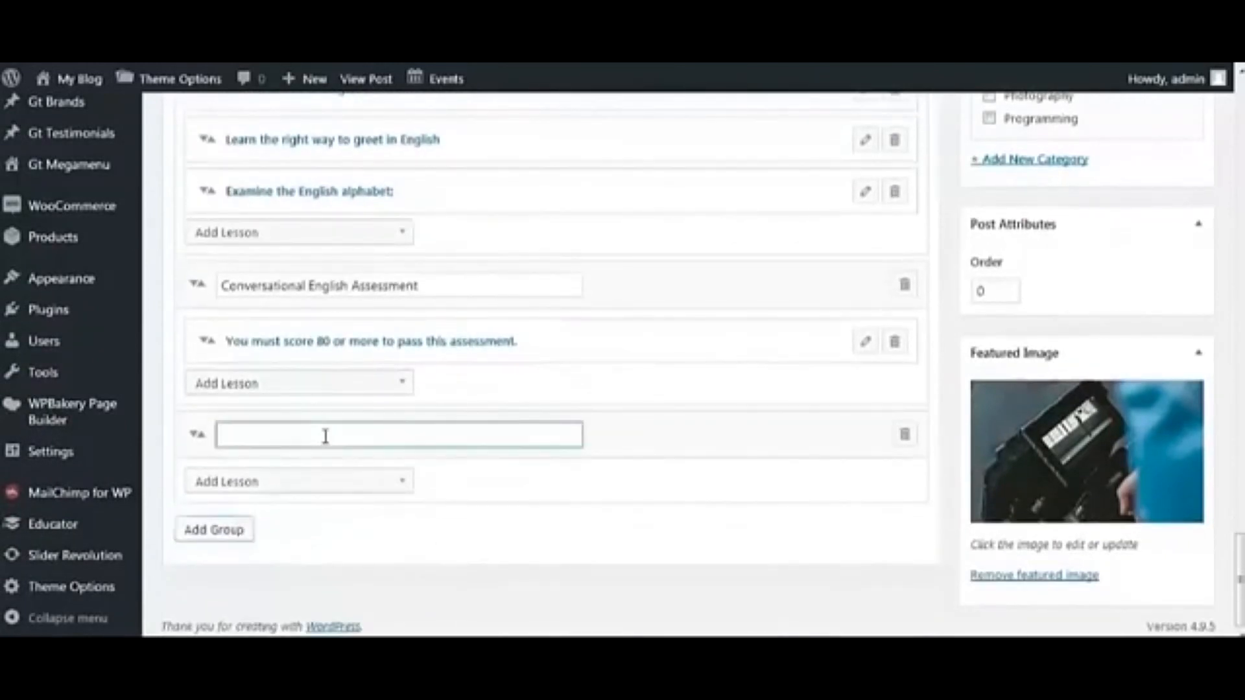
pyautogui.write('add your')
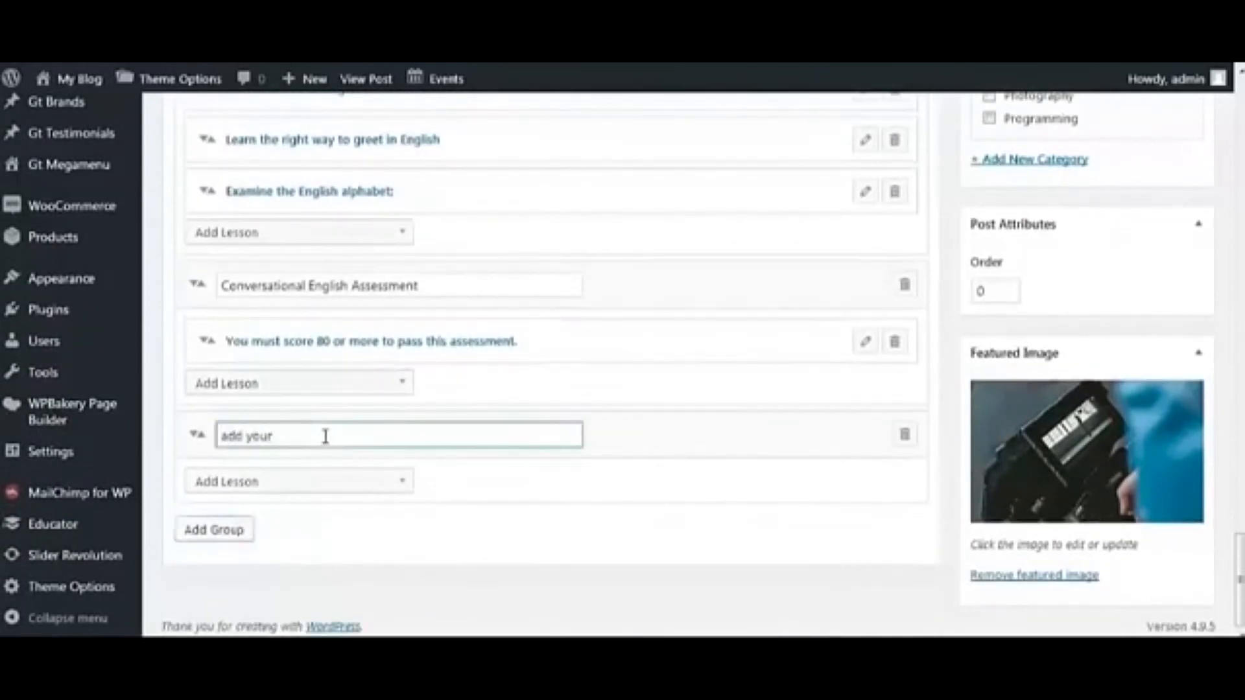
pyautogui.write('lesso')
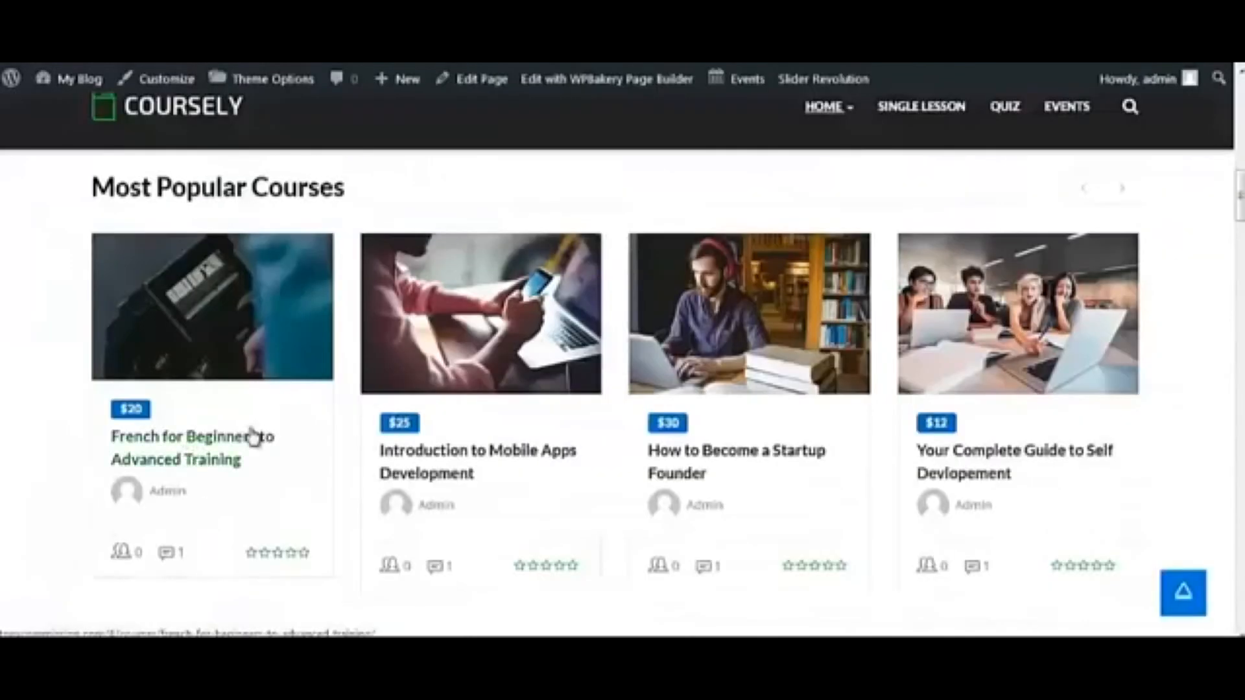
# Step: View the French for Beginners course page and curriculum, then browse the popular courses product grid
pyautogui.click(191, 436)
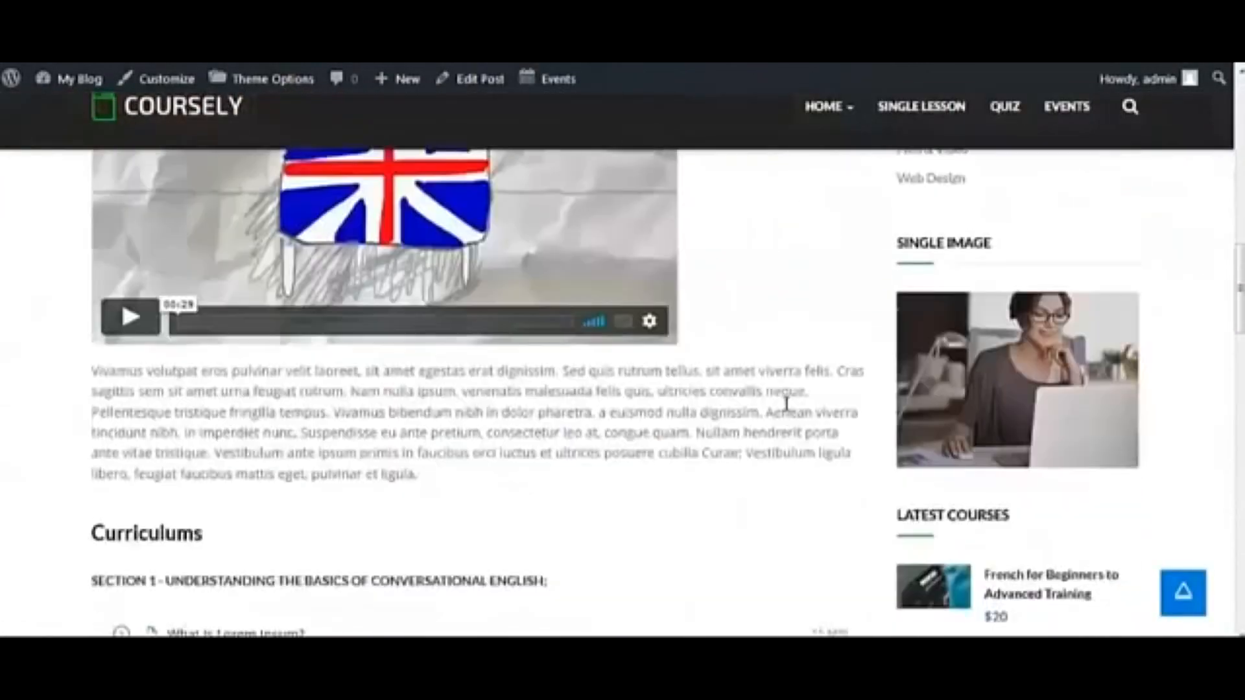
pyautogui.scroll(-3)
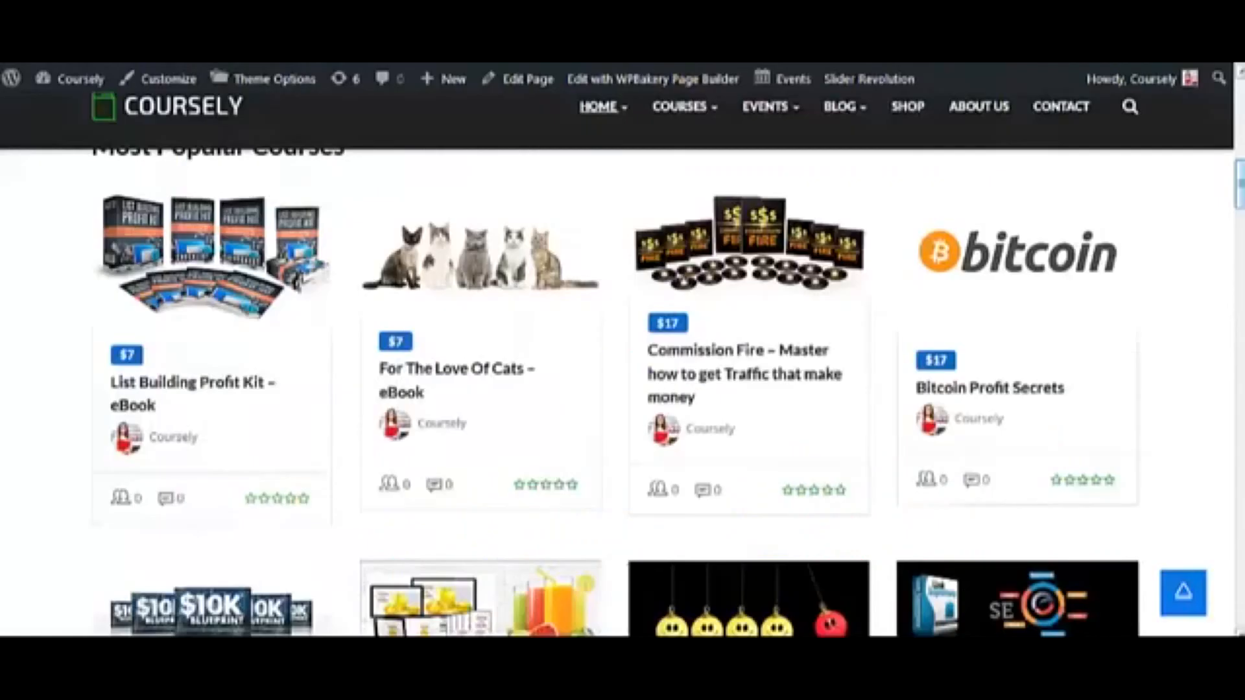
pyautogui.scroll(-3)
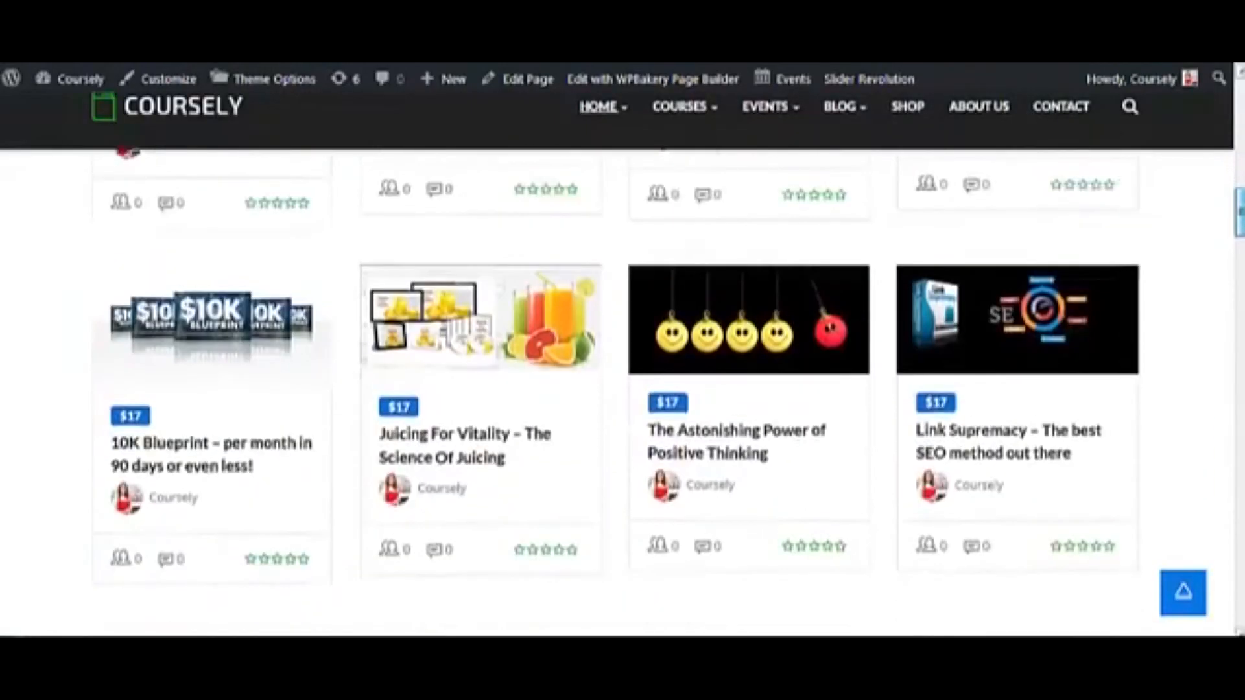